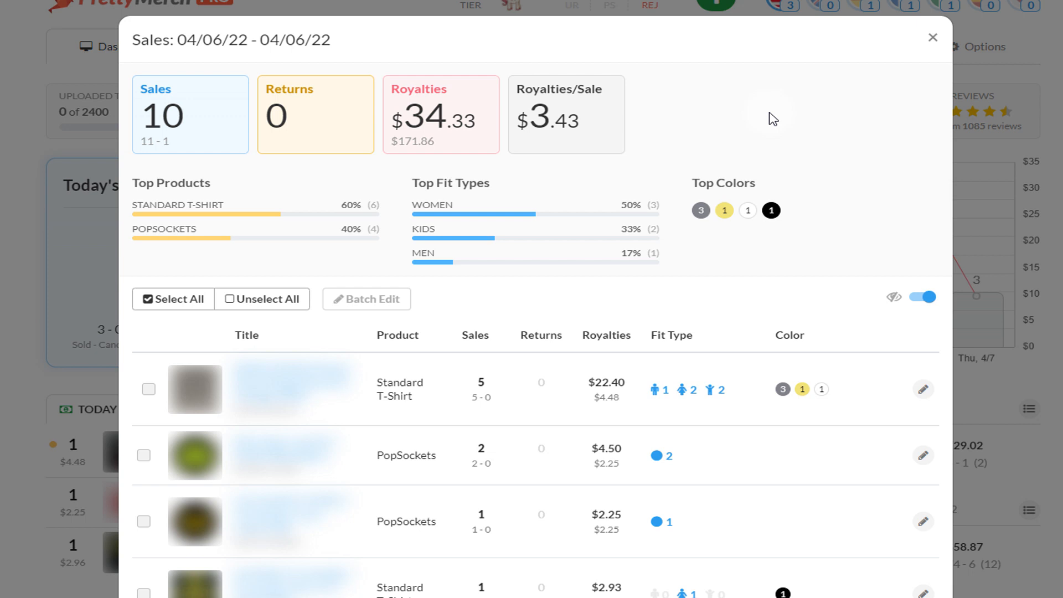
{"action": "mouse_move", "coordinate": [792, 88]}
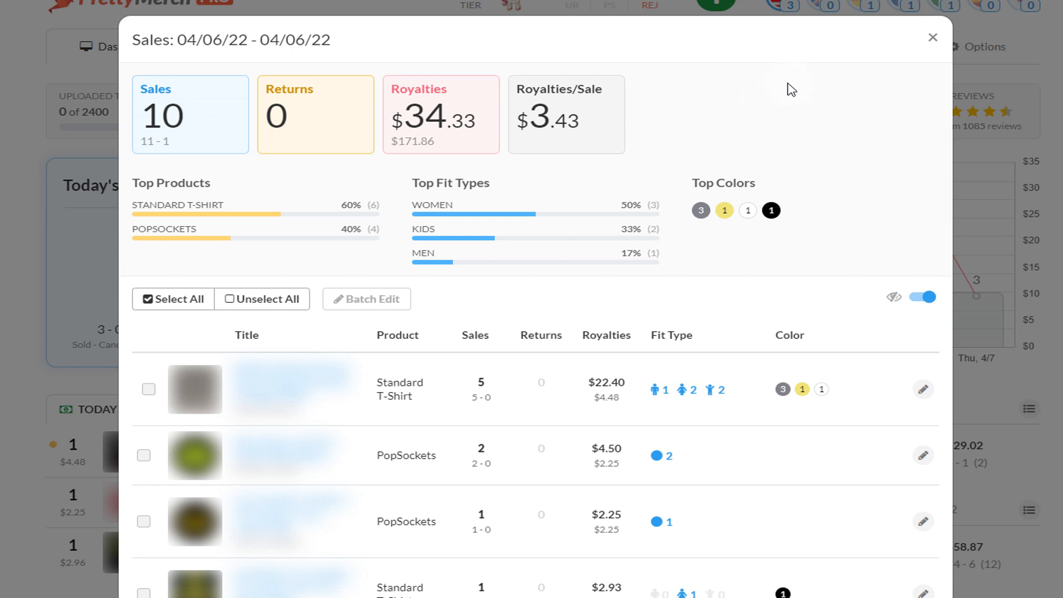
{"action": "mouse_move", "coordinate": [796, 71]}
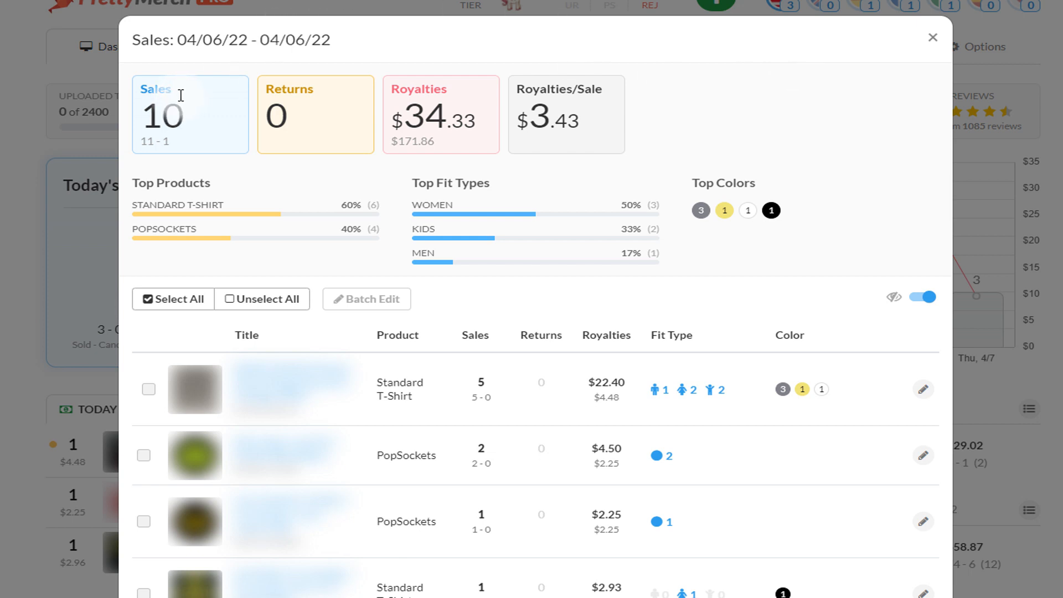
{"action": "mouse_move", "coordinate": [665, 144]}
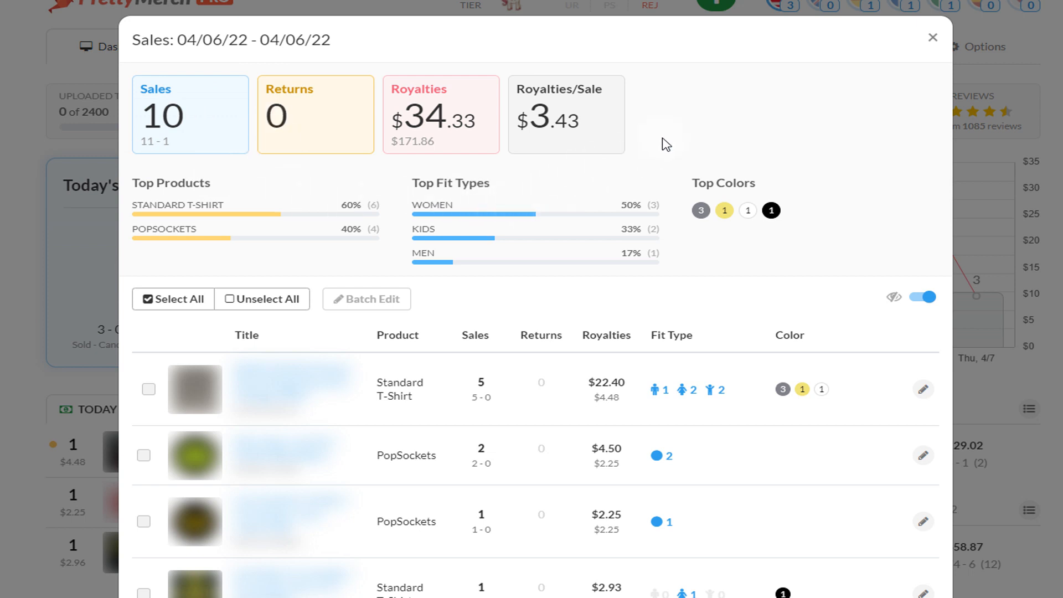
{"action": "mouse_move", "coordinate": [707, 129]}
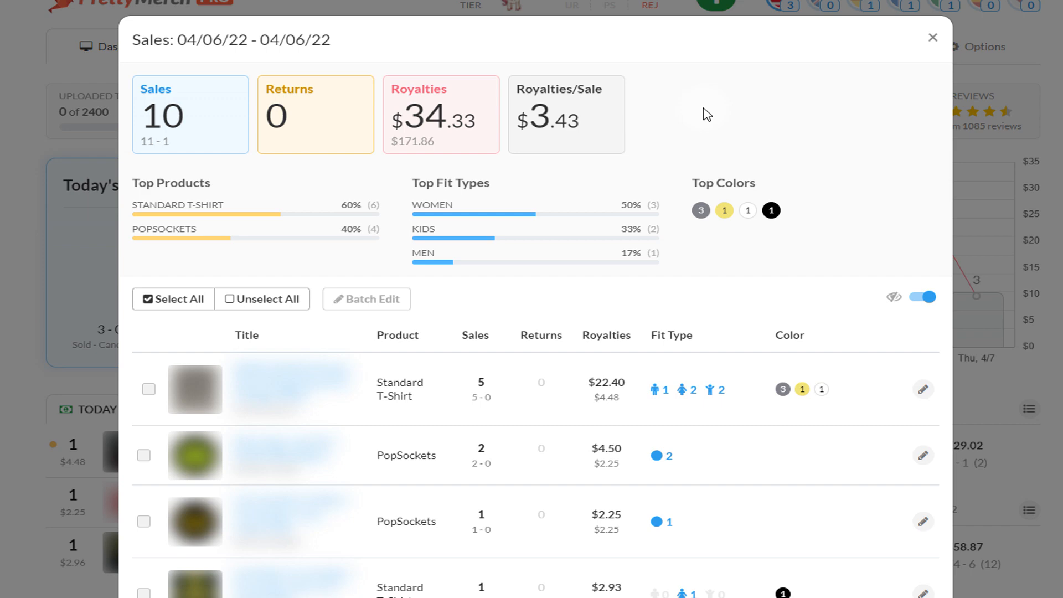
{"action": "mouse_move", "coordinate": [934, 38]}
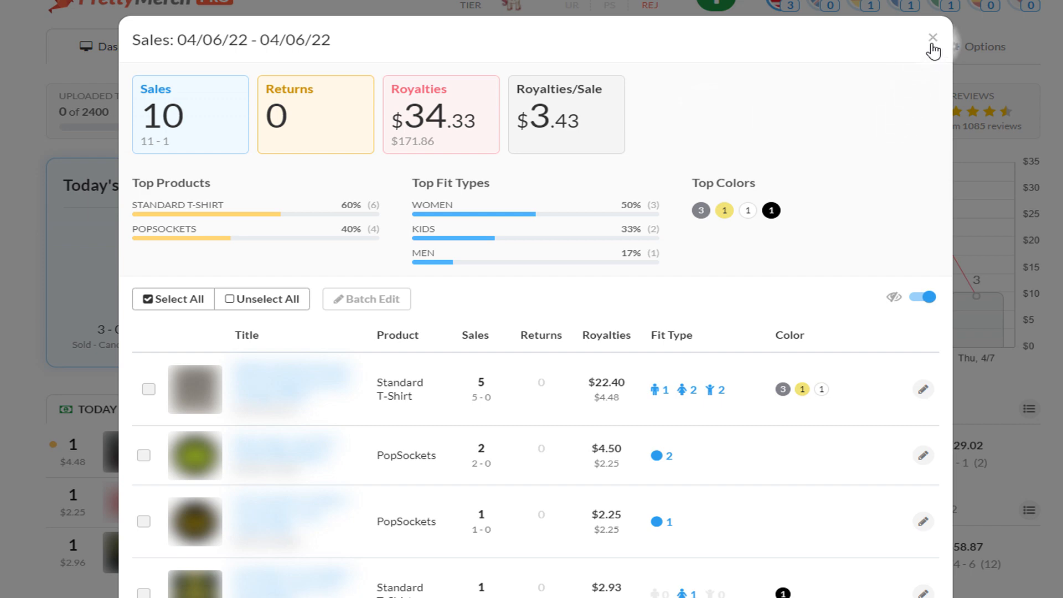
Step: Close the 04/06/22 sales breakdown modal to reveal the dashboard's daily chart
{"action": "left_click", "coordinate": [933, 39]}
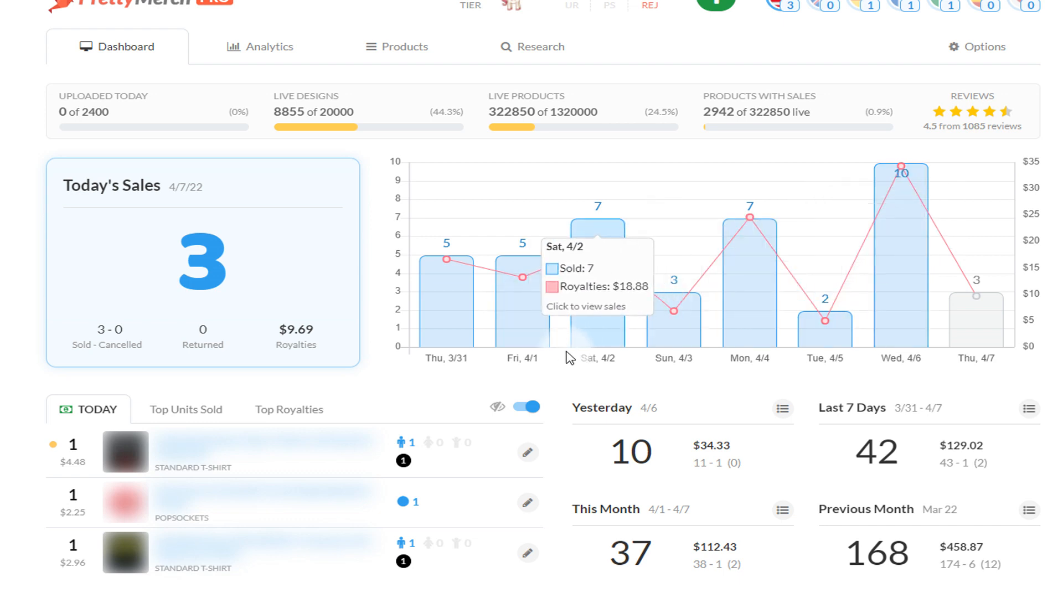
{"action": "mouse_move", "coordinate": [549, 391]}
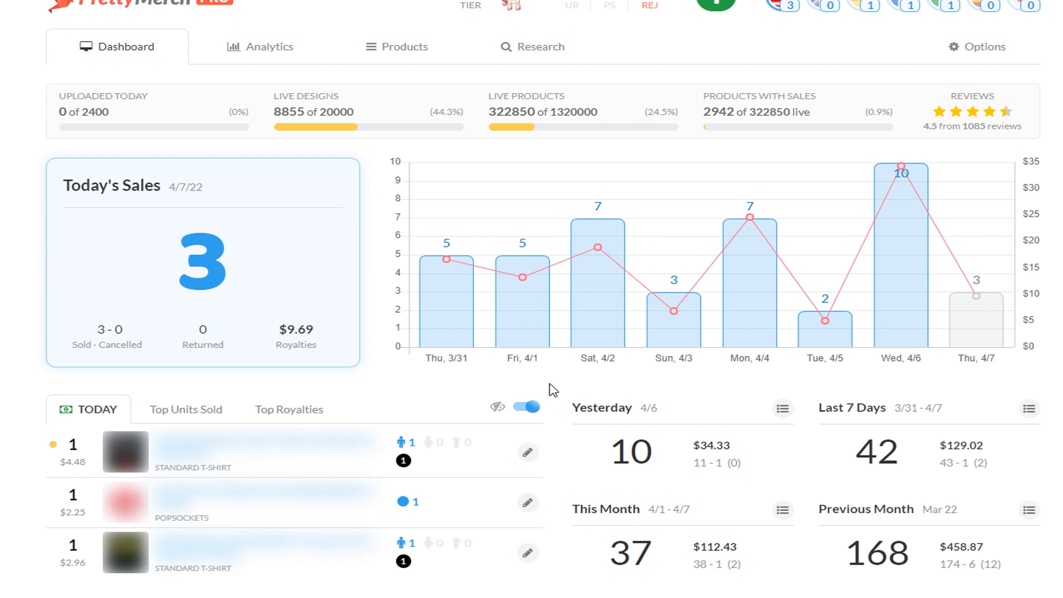
{"action": "mouse_move", "coordinate": [602, 392]}
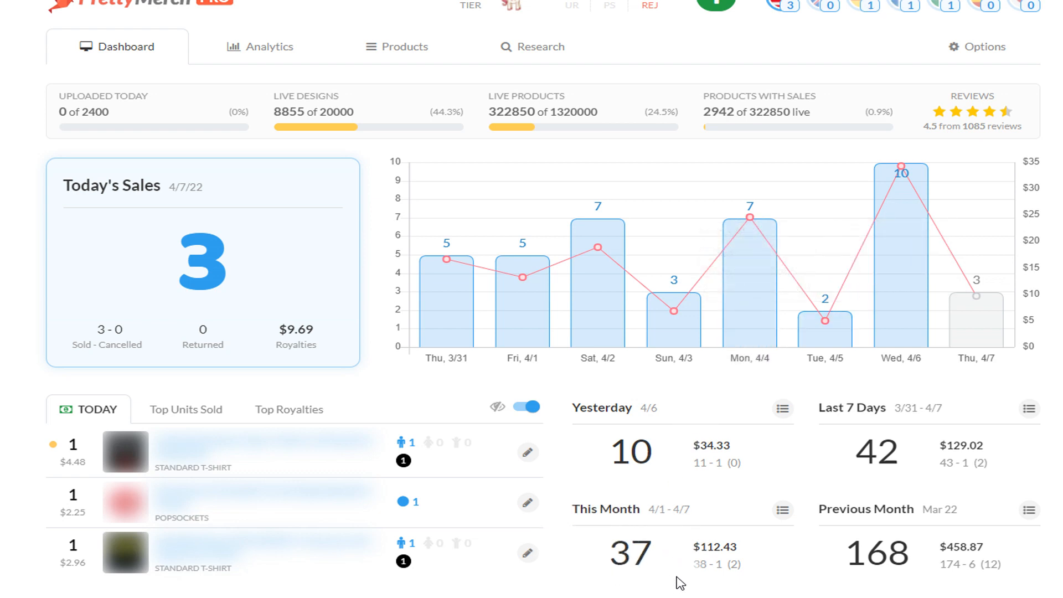
{"action": "mouse_move", "coordinate": [776, 462]}
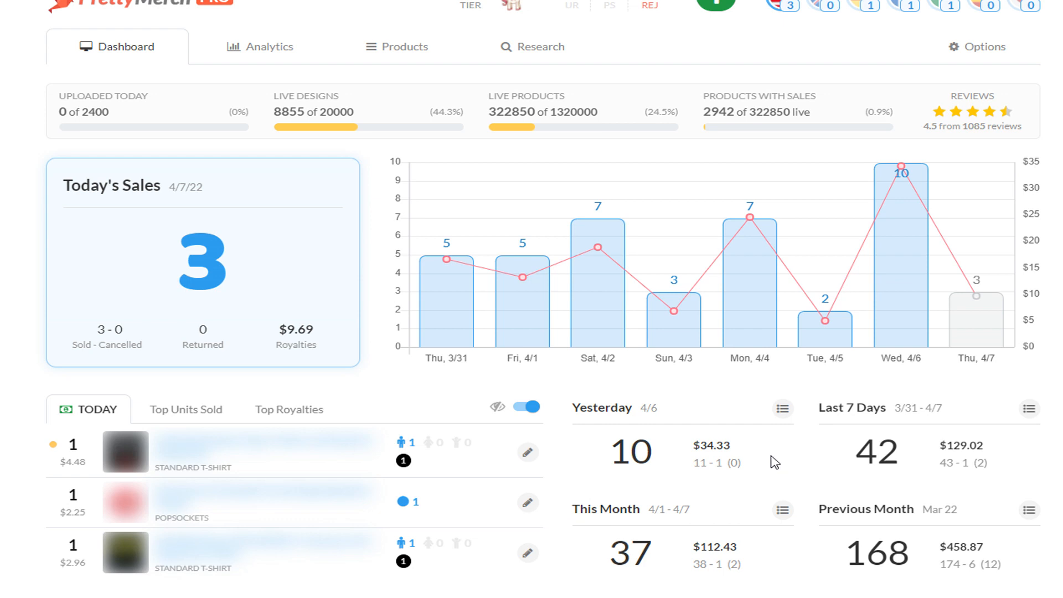
{"action": "mouse_move", "coordinate": [825, 319]}
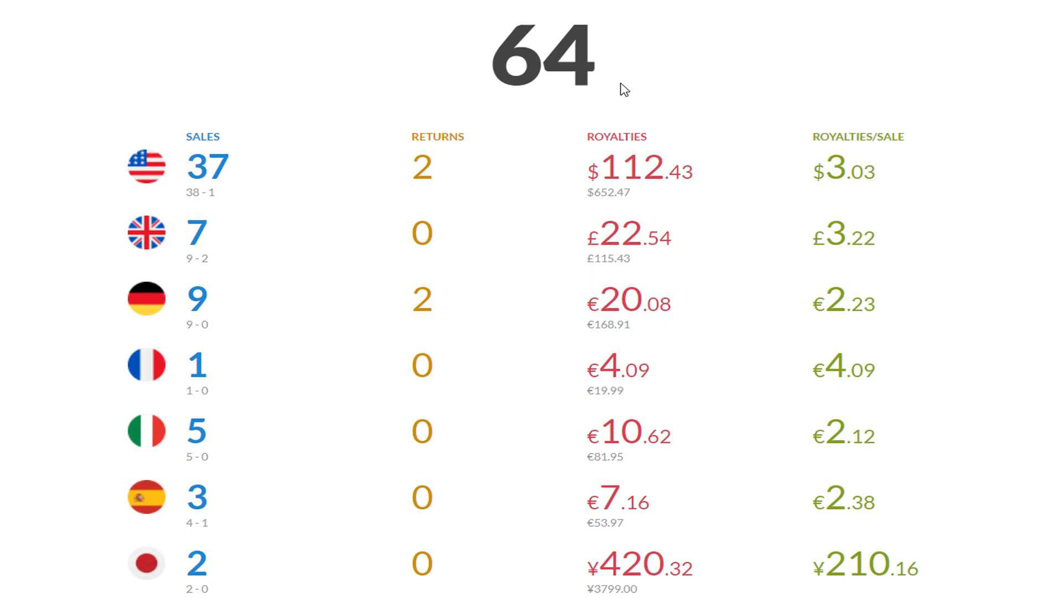
{"action": "mouse_move", "coordinate": [701, 72]}
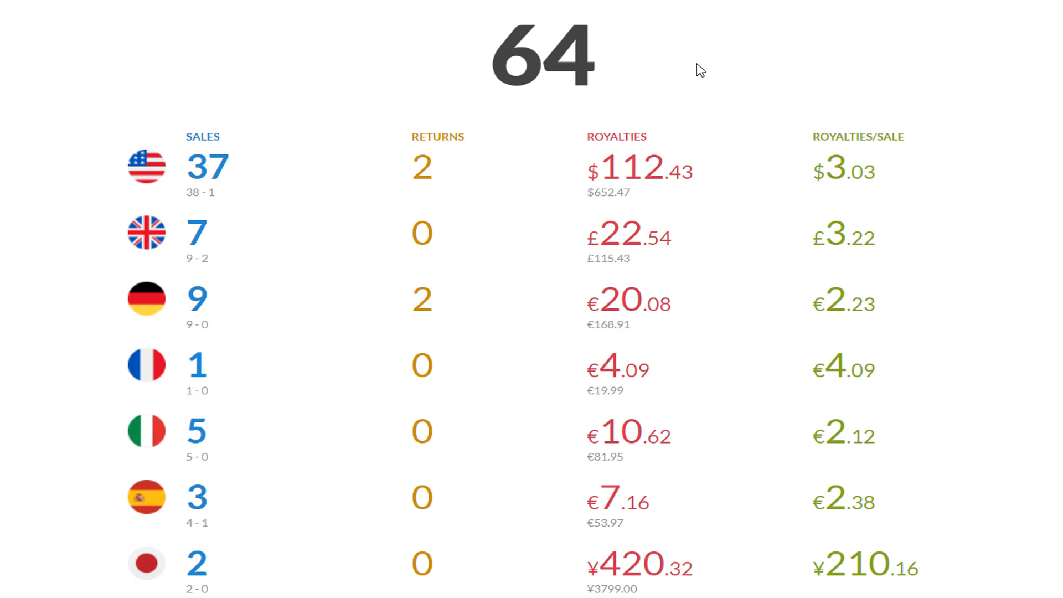
{"action": "mouse_move", "coordinate": [788, 81]}
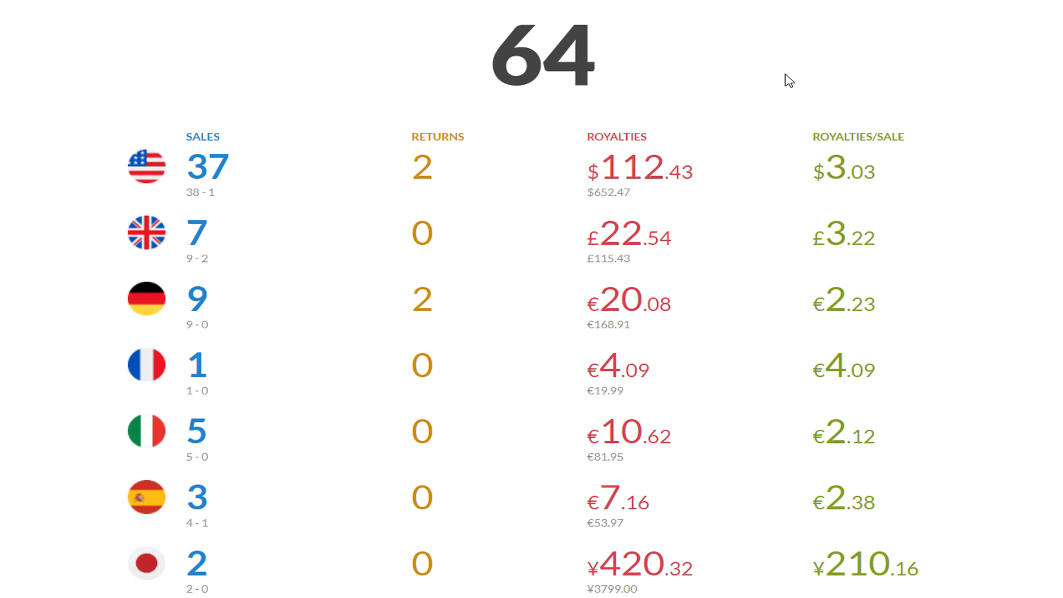
{"action": "mouse_move", "coordinate": [852, 55]}
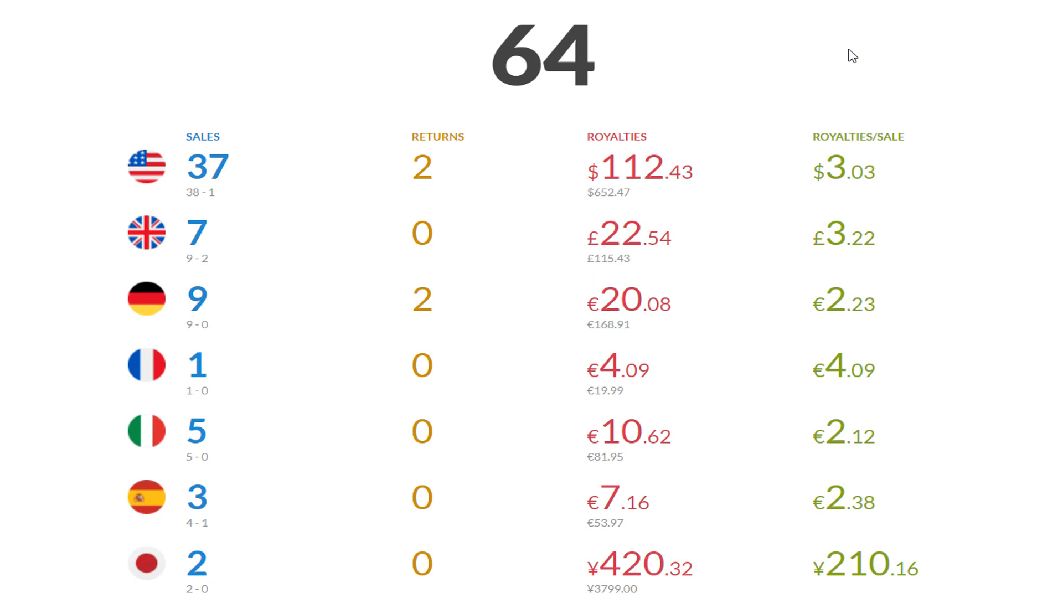
{"action": "mouse_move", "coordinate": [808, 75]}
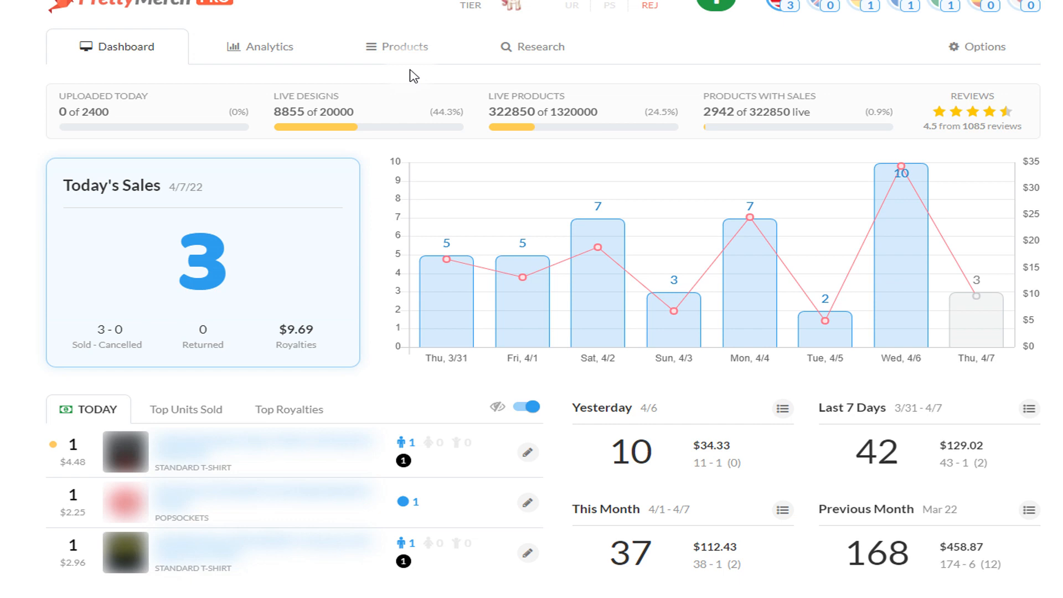
{"action": "mouse_move", "coordinate": [140, 149]}
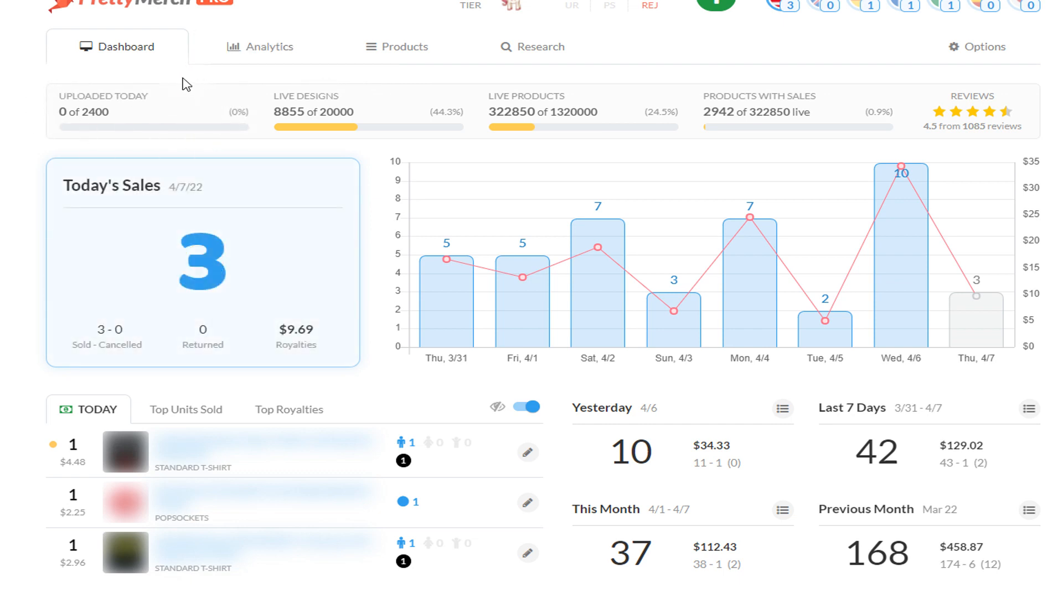
{"action": "mouse_move", "coordinate": [69, 142]}
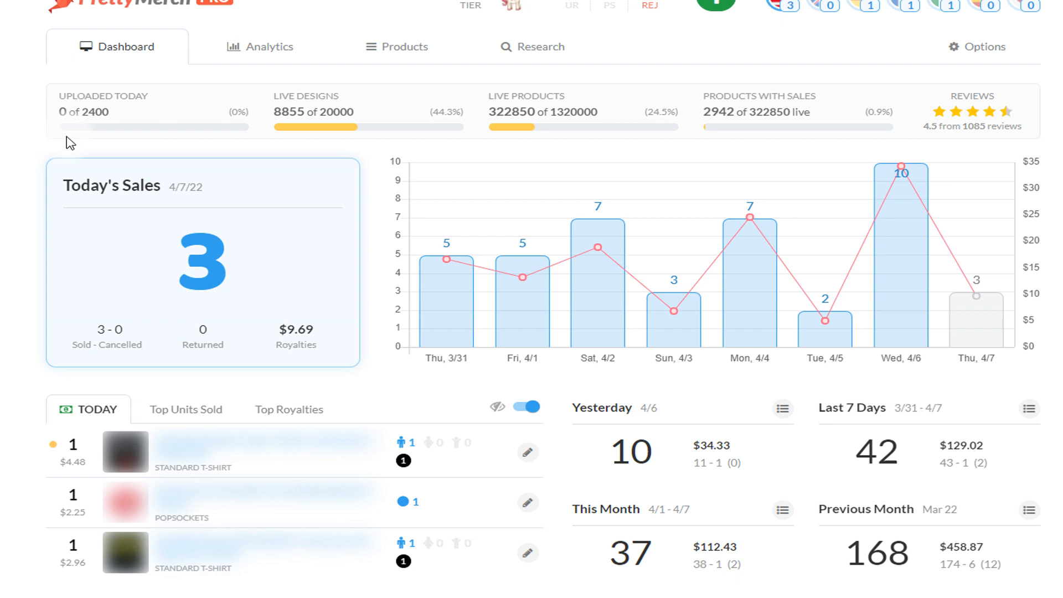
{"action": "mouse_move", "coordinate": [124, 127]}
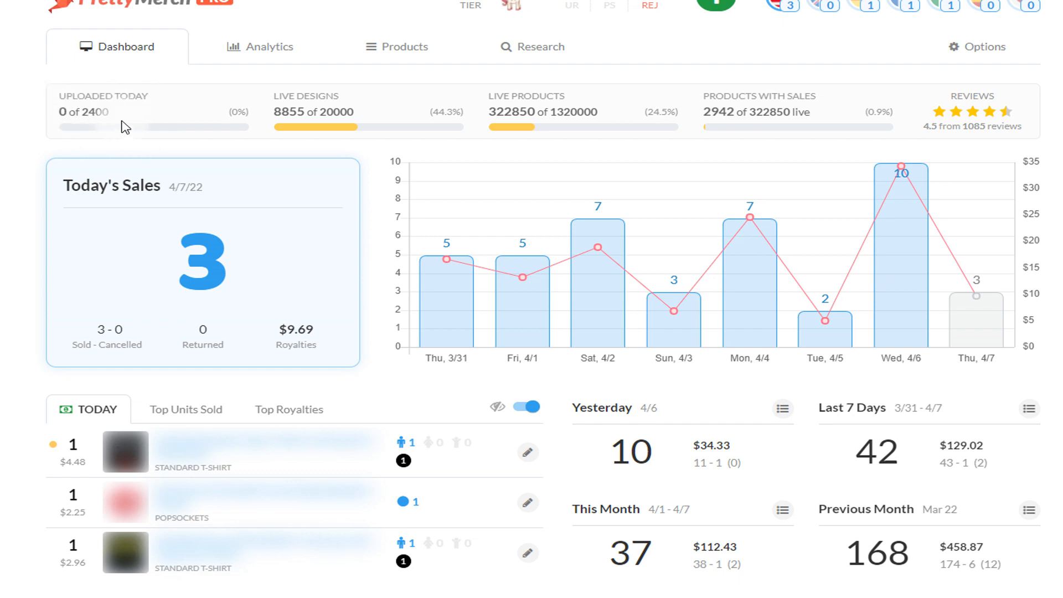
{"action": "mouse_move", "coordinate": [128, 121]}
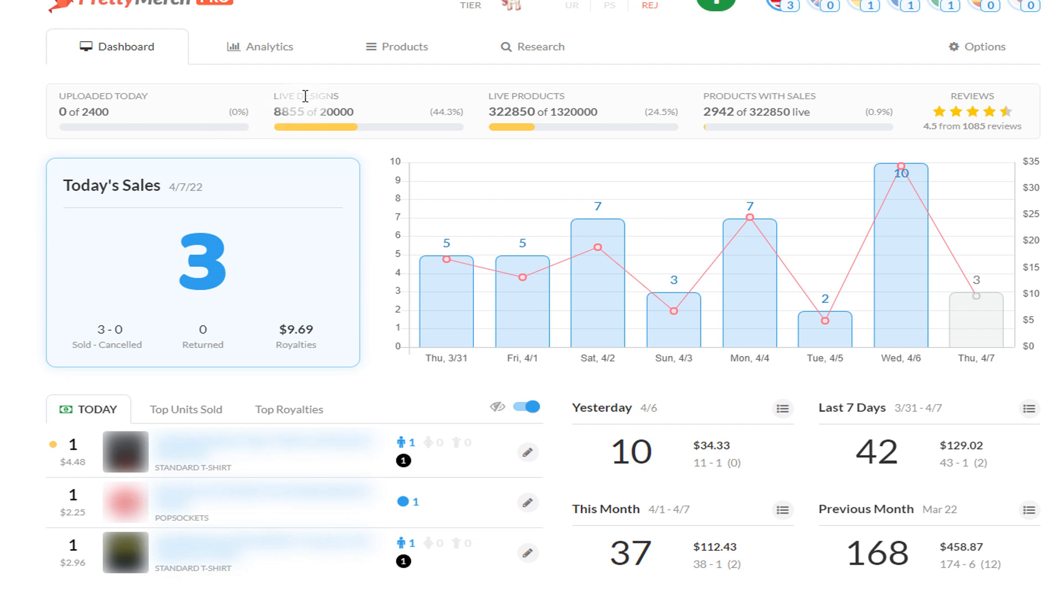
{"action": "mouse_move", "coordinate": [287, 145]}
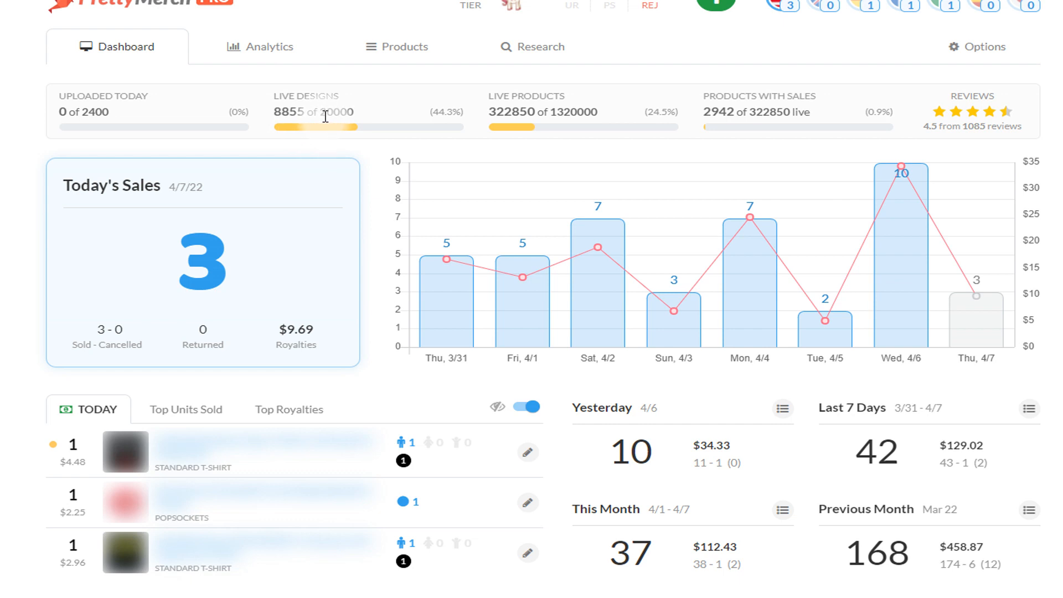
{"action": "mouse_move", "coordinate": [332, 123]}
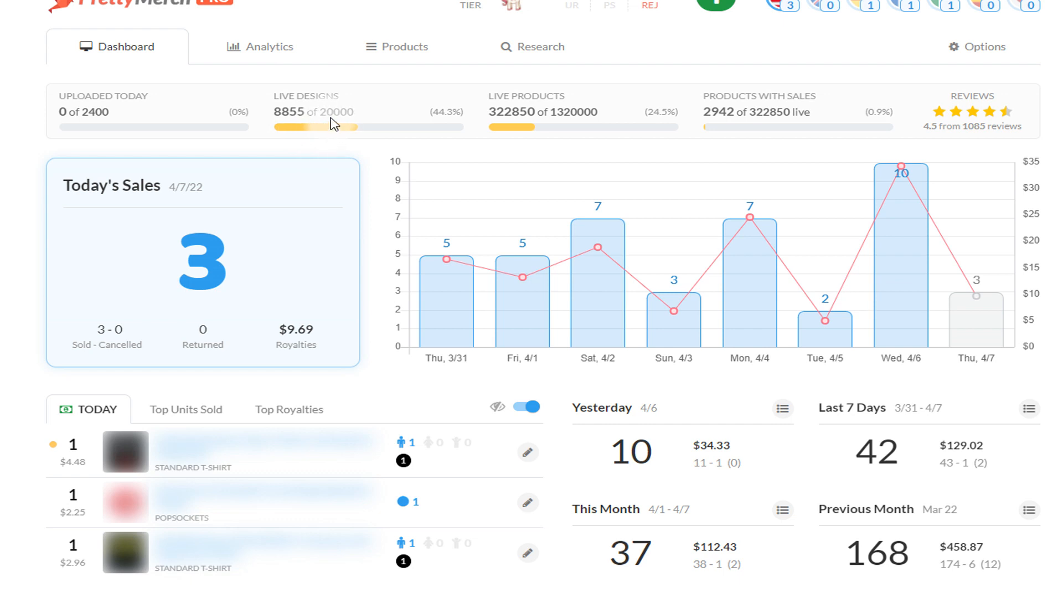
{"action": "mouse_move", "coordinate": [373, 142]}
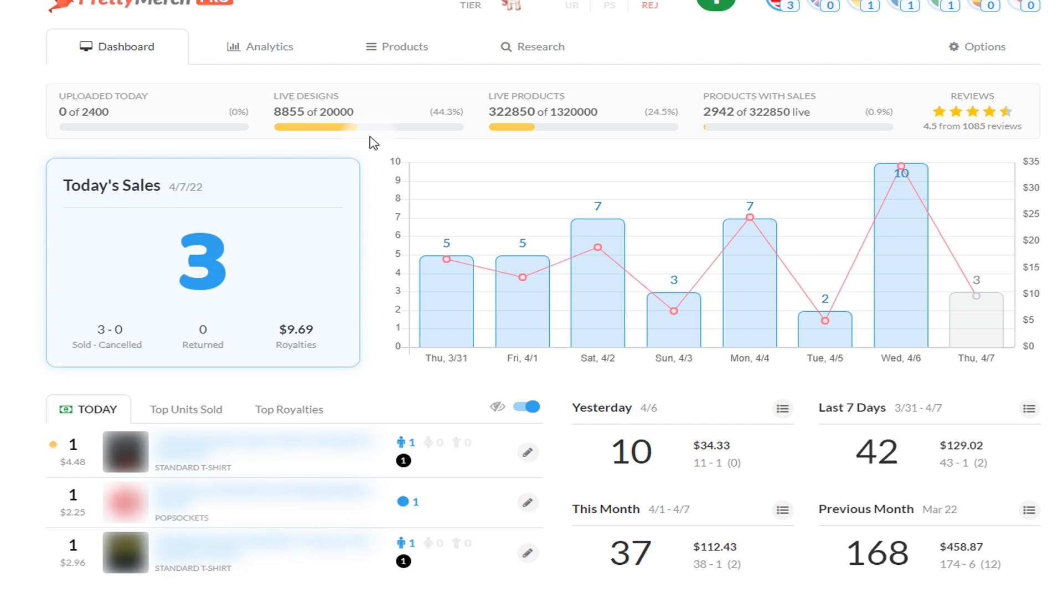
{"action": "mouse_move", "coordinate": [919, 48]}
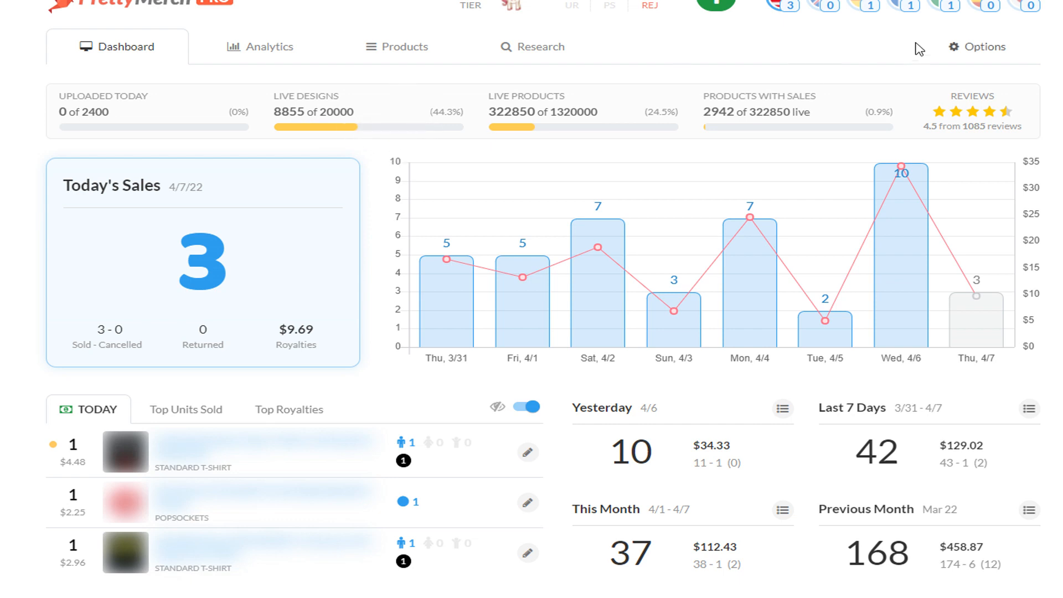
{"action": "mouse_move", "coordinate": [844, 54]}
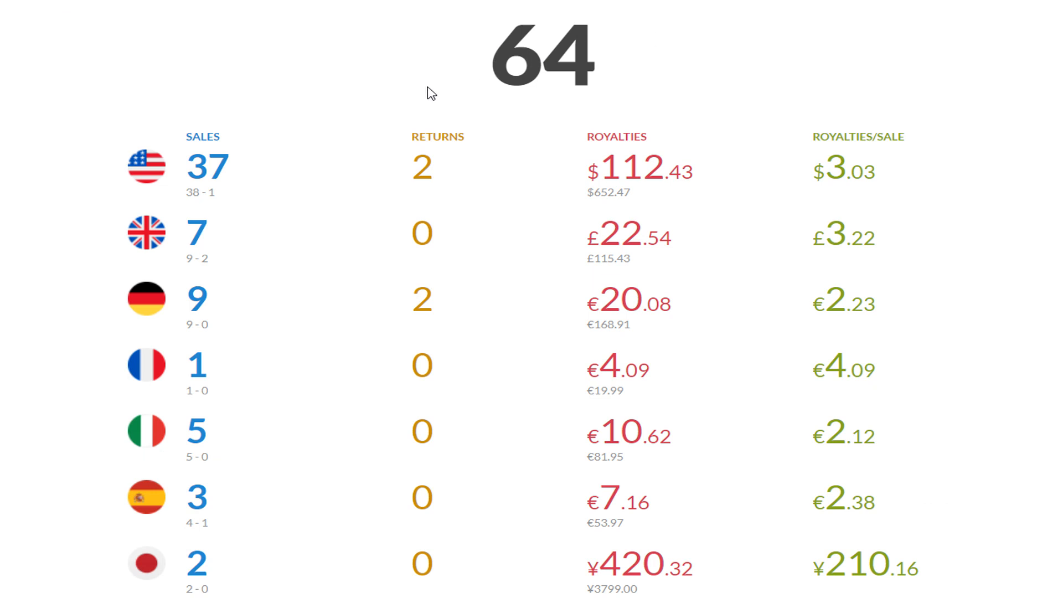
{"action": "mouse_move", "coordinate": [419, 88]}
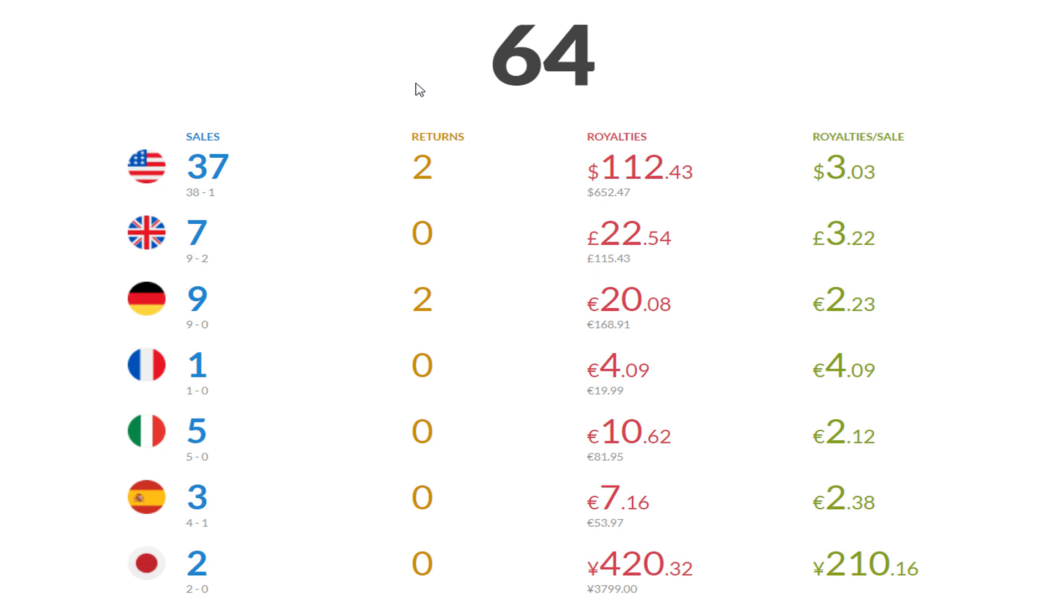
{"action": "mouse_move", "coordinate": [308, 127]}
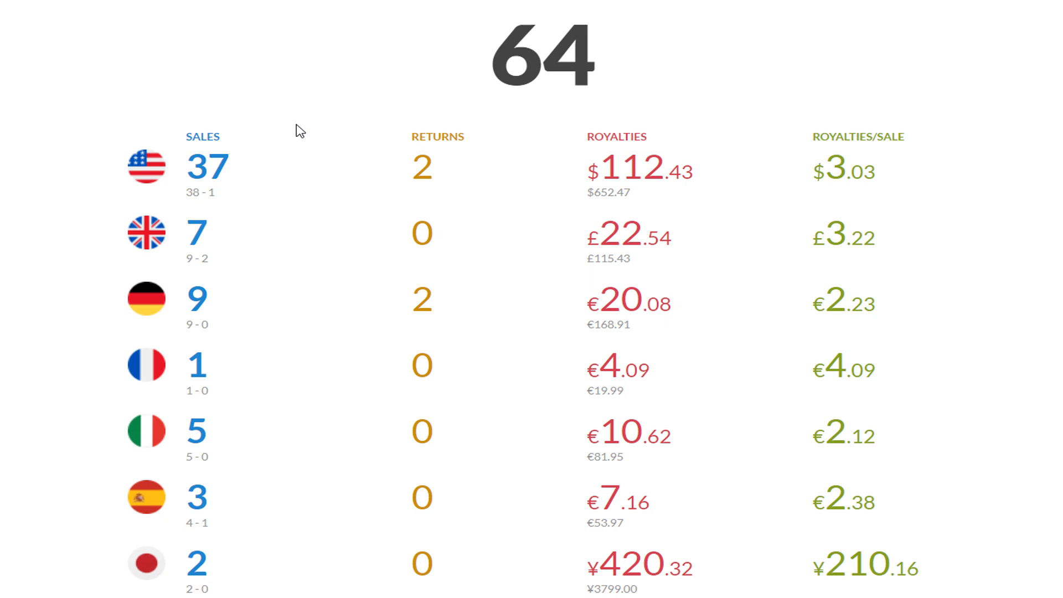
{"action": "mouse_move", "coordinate": [292, 241]}
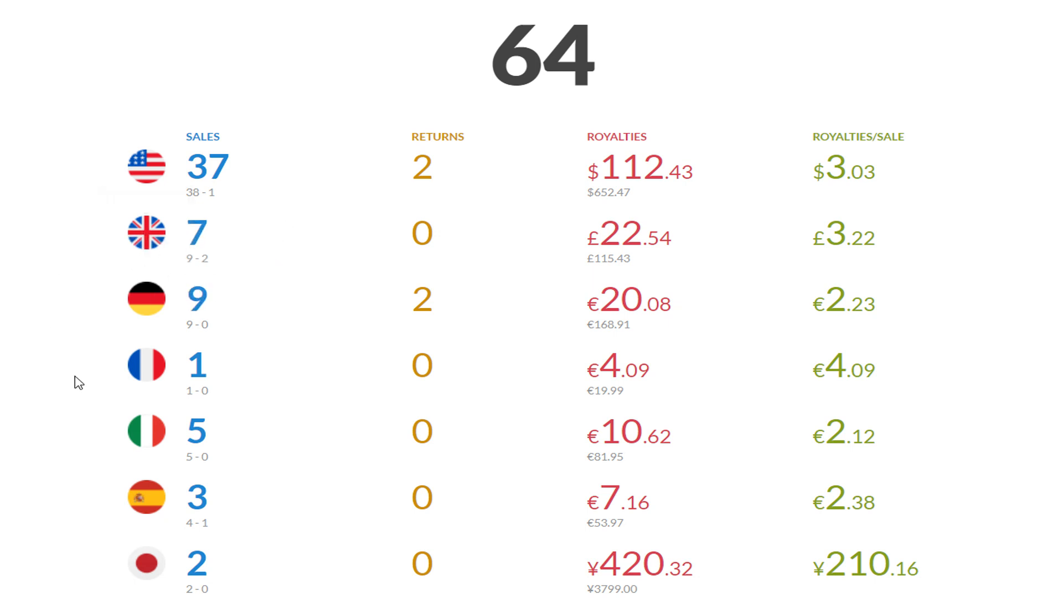
{"action": "mouse_move", "coordinate": [102, 151]}
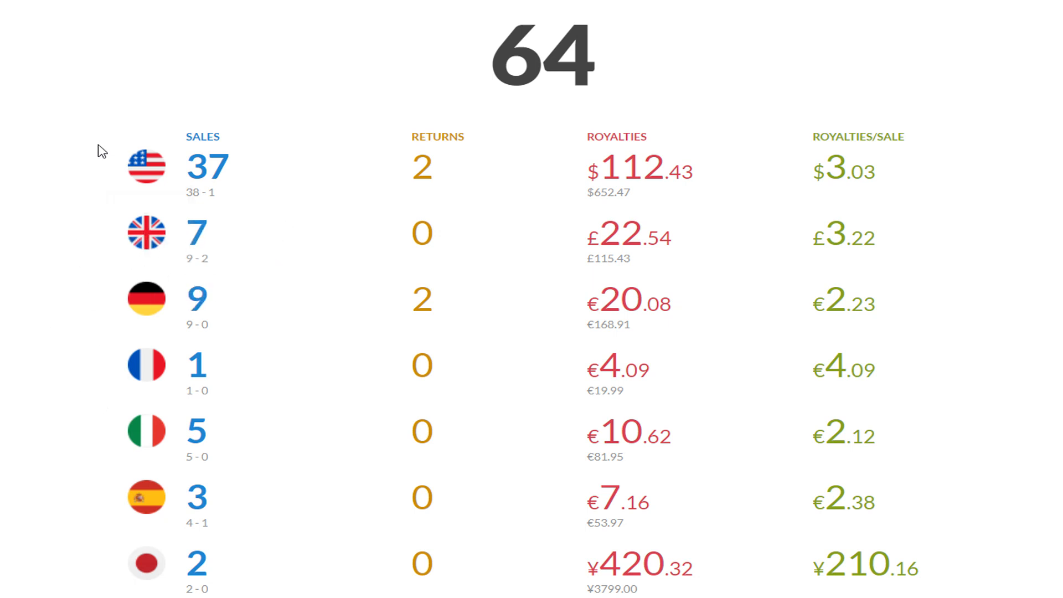
{"action": "mouse_move", "coordinate": [100, 140]}
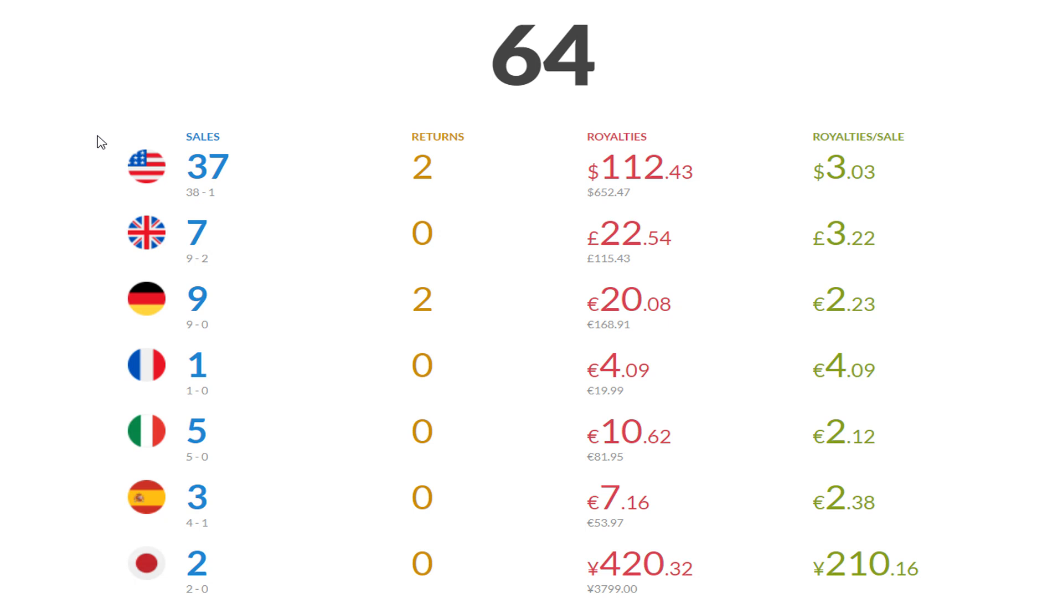
{"action": "mouse_move", "coordinate": [137, 535]}
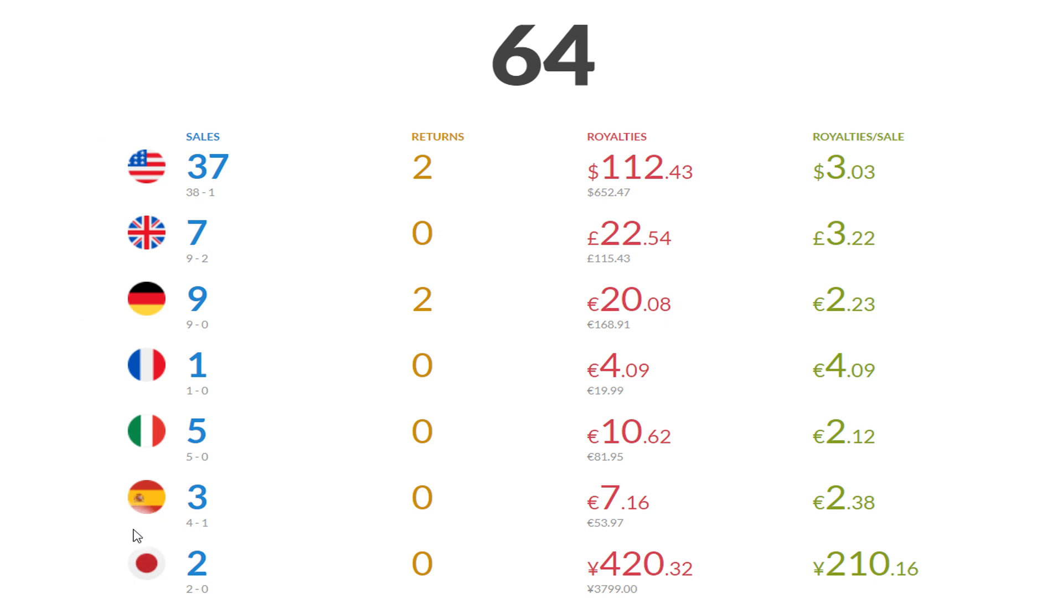
{"action": "mouse_move", "coordinate": [245, 272]}
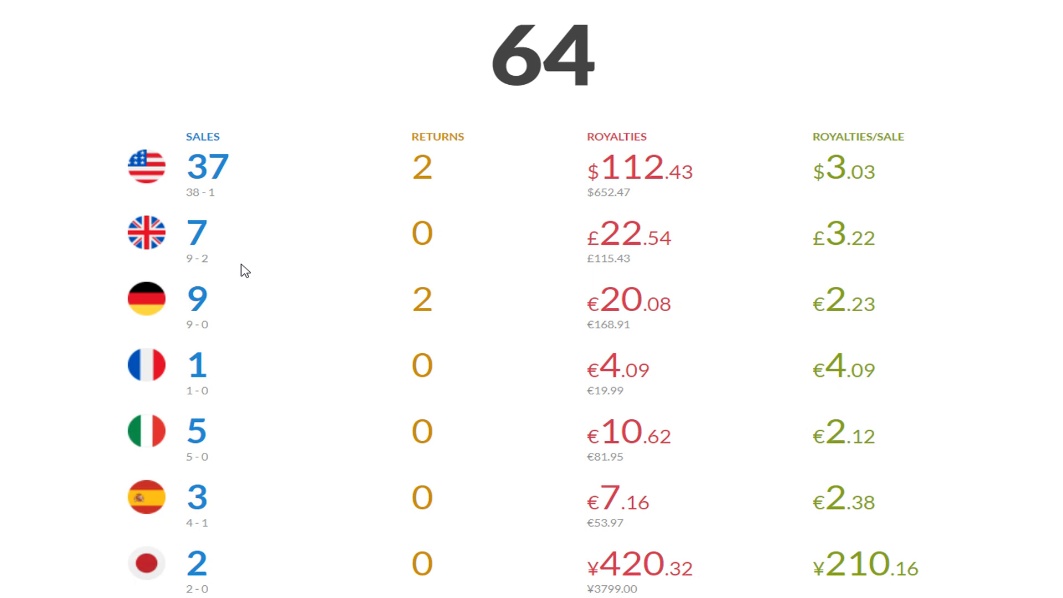
{"action": "mouse_move", "coordinate": [346, 265]}
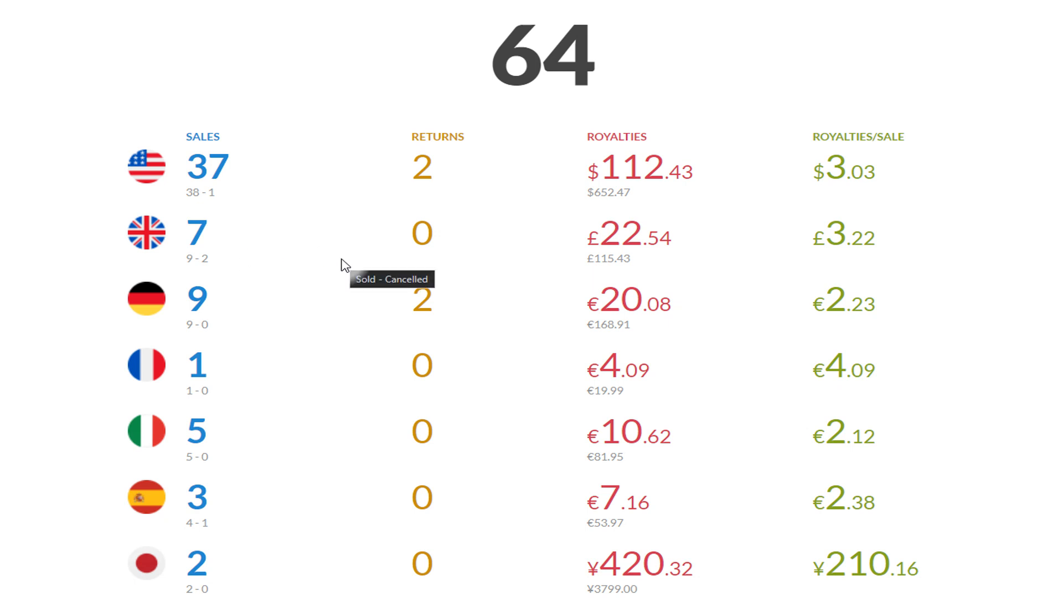
{"action": "mouse_move", "coordinate": [166, 326]}
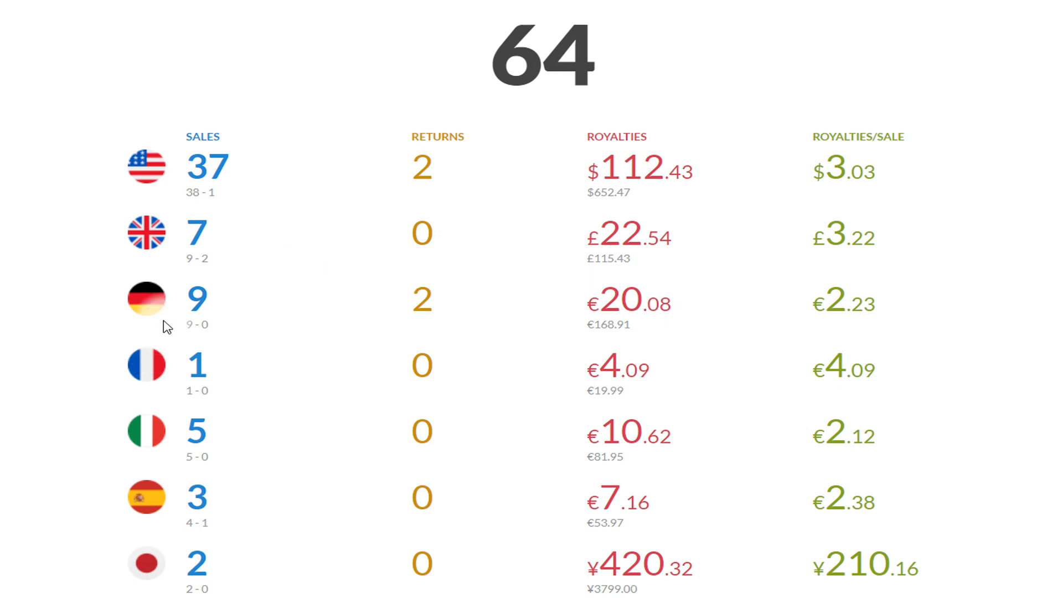
{"action": "mouse_move", "coordinate": [62, 405]}
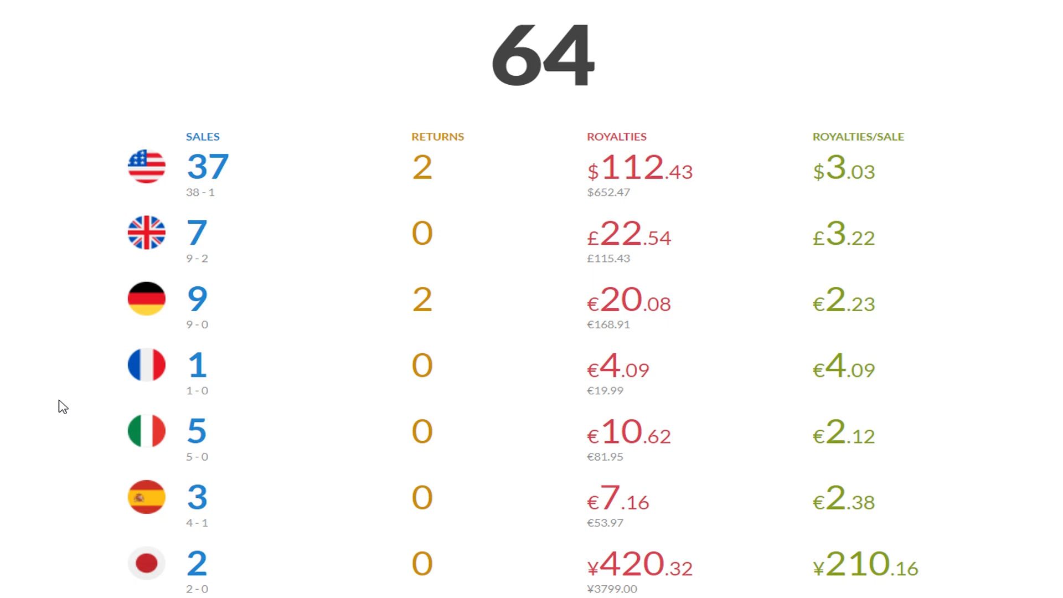
{"action": "mouse_move", "coordinate": [26, 395]}
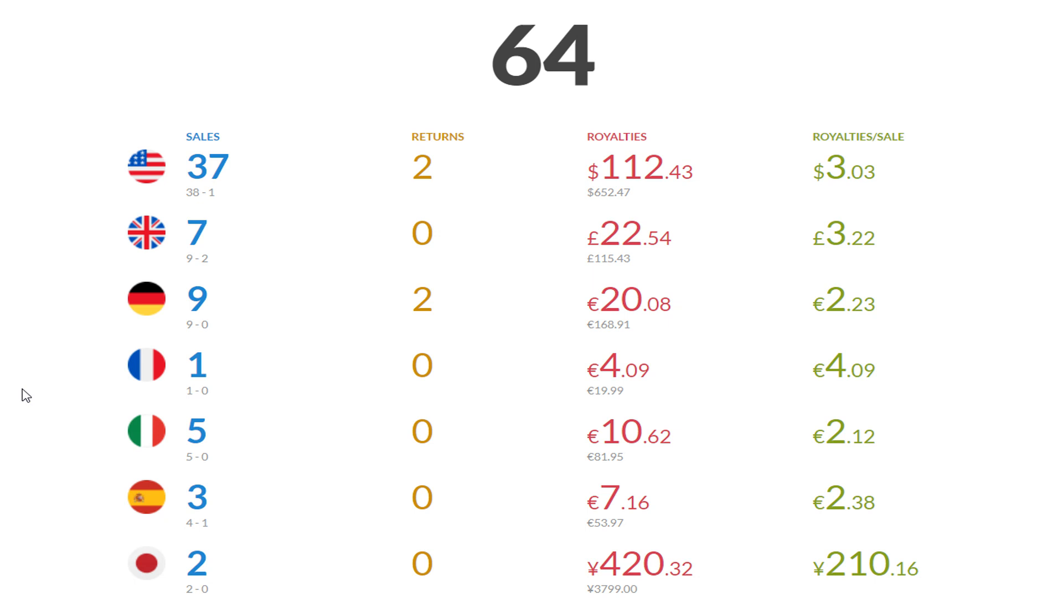
{"action": "mouse_move", "coordinate": [42, 319]}
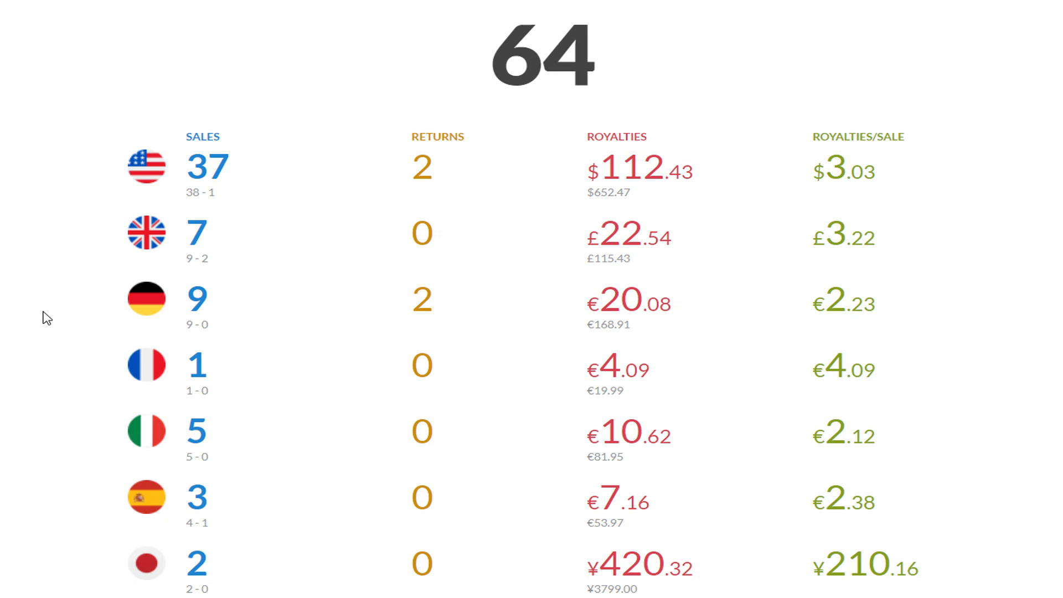
{"action": "mouse_move", "coordinate": [85, 303]}
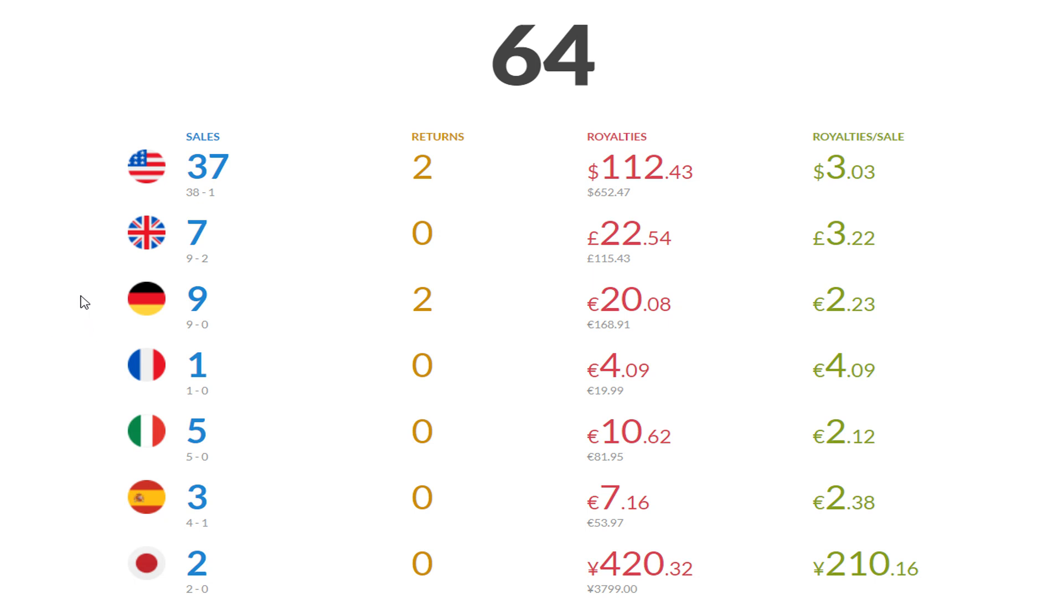
{"action": "mouse_move", "coordinate": [739, 124]}
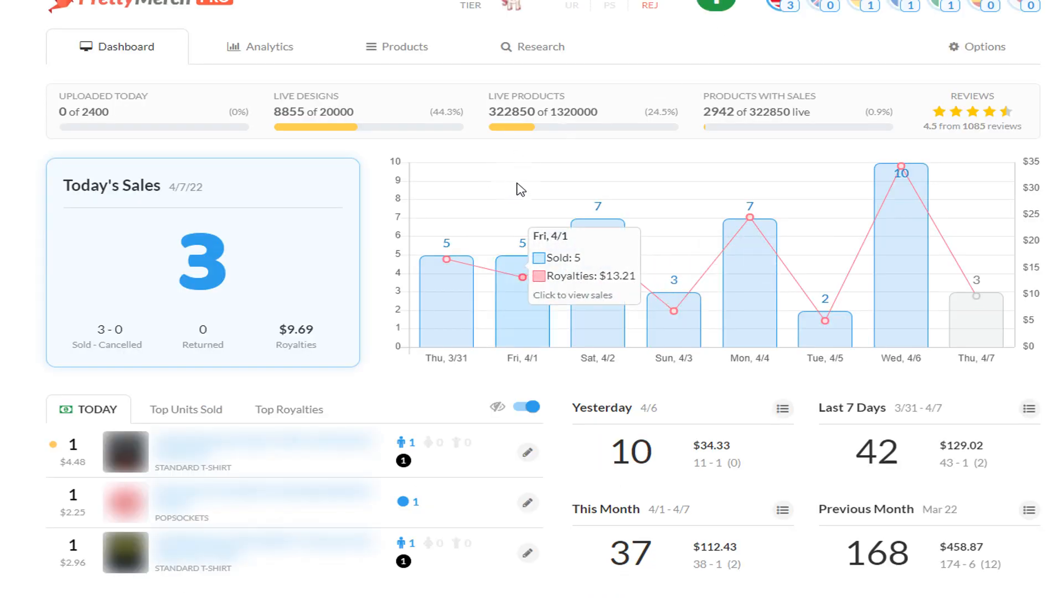
{"action": "mouse_move", "coordinate": [475, 387]}
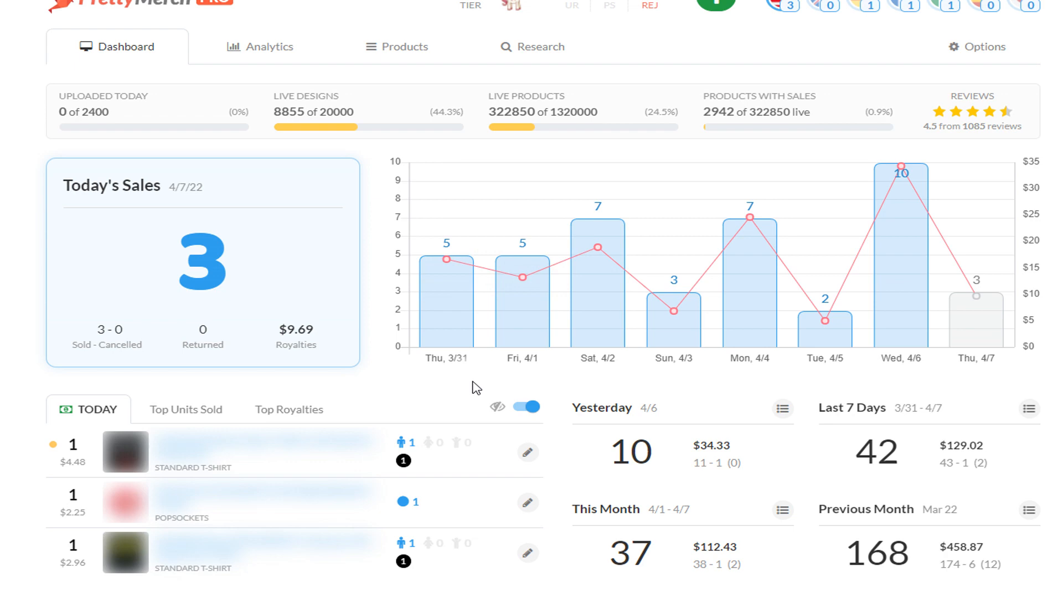
{"action": "mouse_move", "coordinate": [477, 390]}
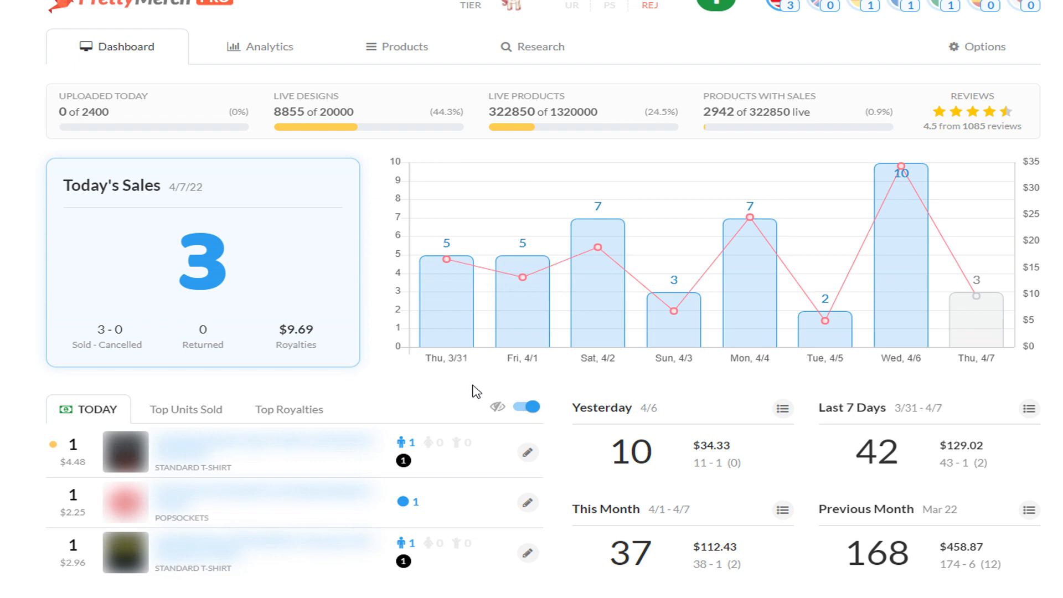
{"action": "mouse_move", "coordinate": [994, 591]}
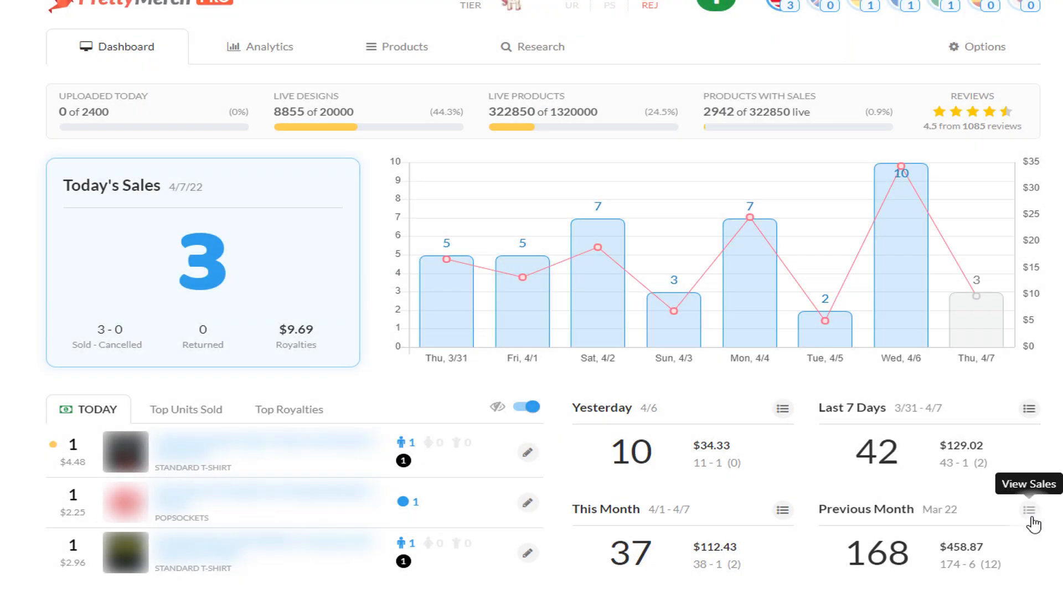
Step: Open the Previous Month card's March 22 sales breakdown, review it, then close it
{"action": "left_click", "coordinate": [1030, 510]}
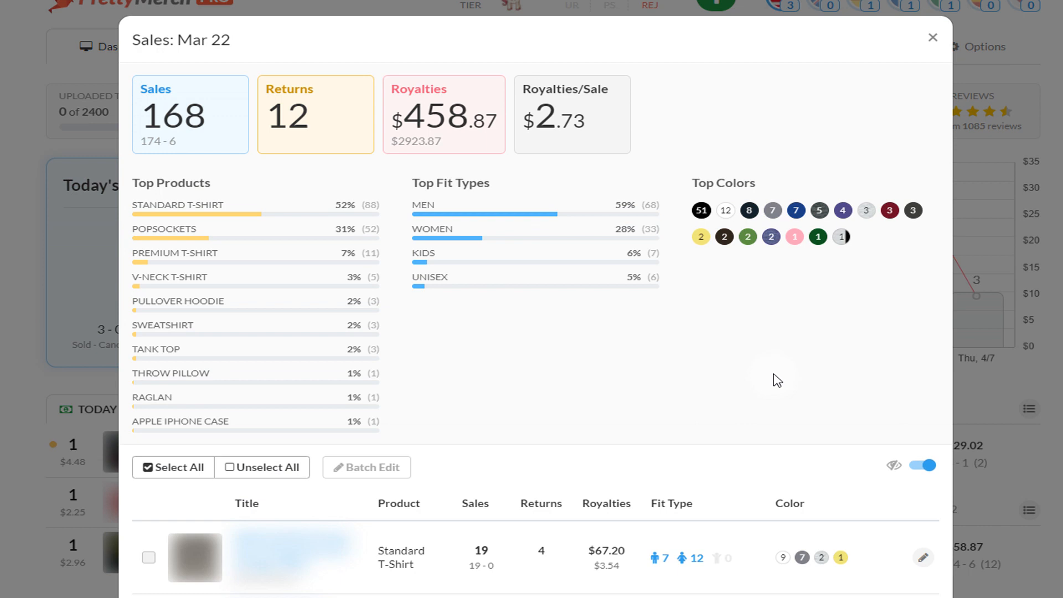
{"action": "mouse_move", "coordinate": [789, 365]}
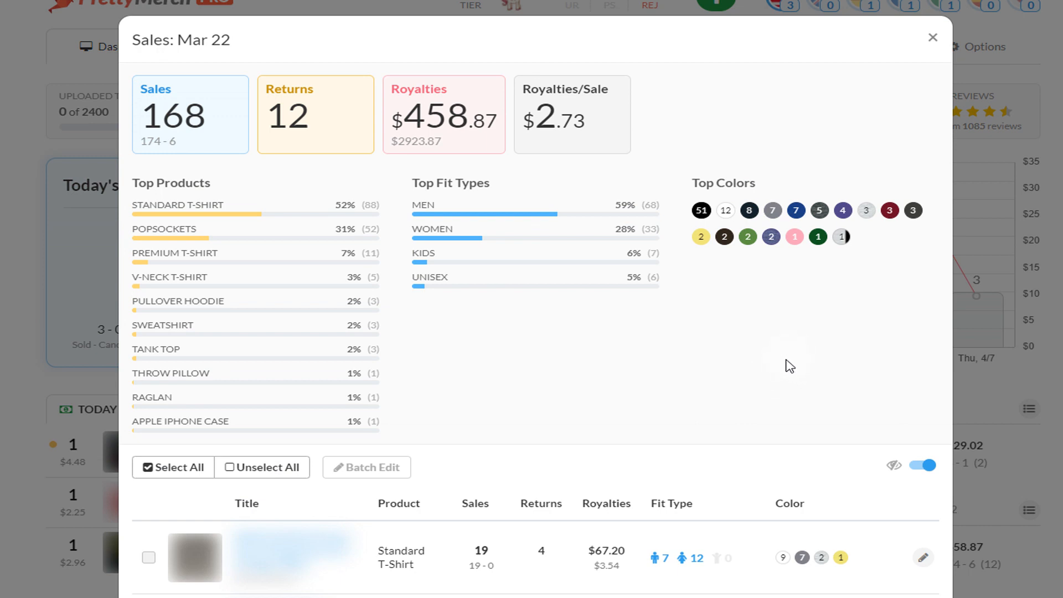
{"action": "mouse_move", "coordinate": [933, 86]}
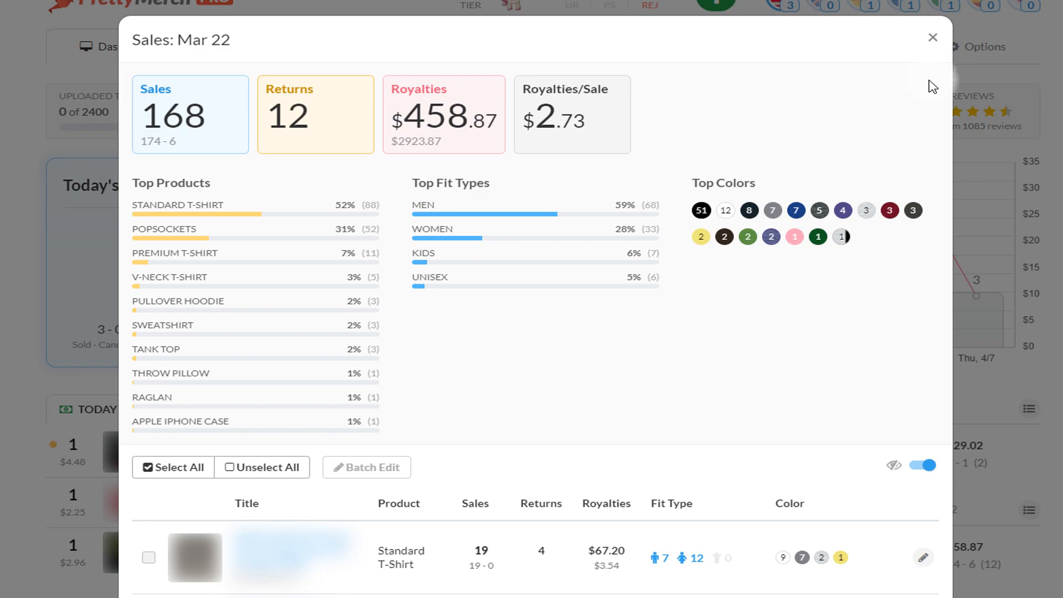
{"action": "left_click", "coordinate": [933, 37]}
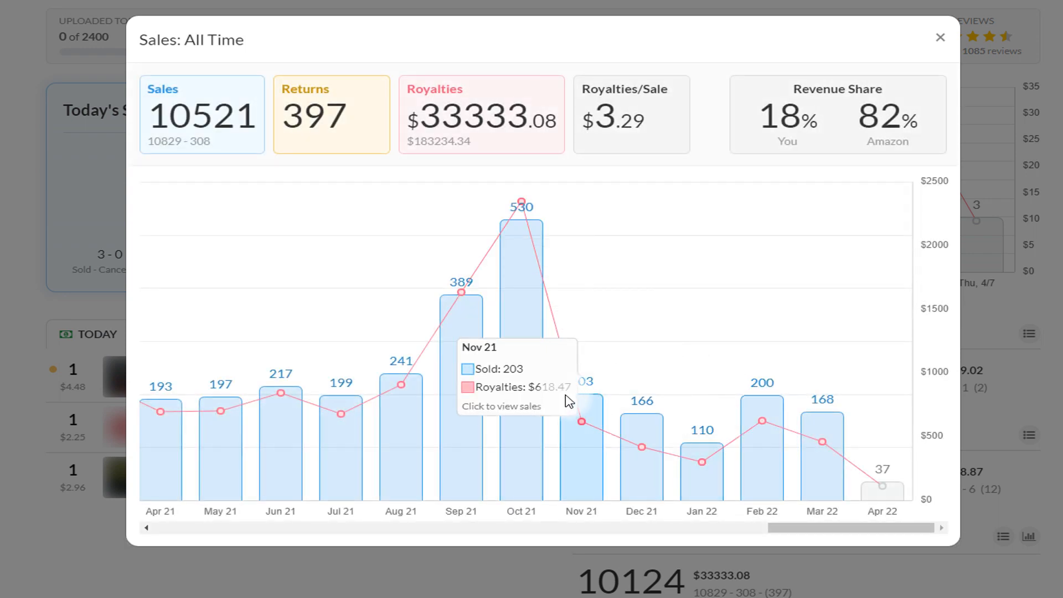
{"action": "mouse_move", "coordinate": [762, 447]}
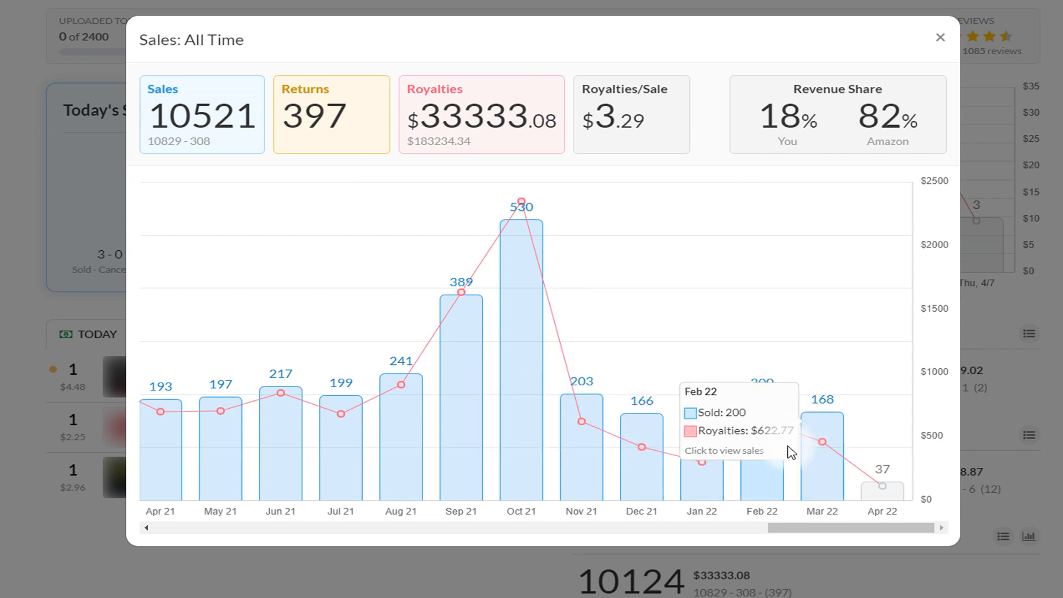
{"action": "mouse_move", "coordinate": [763, 404]}
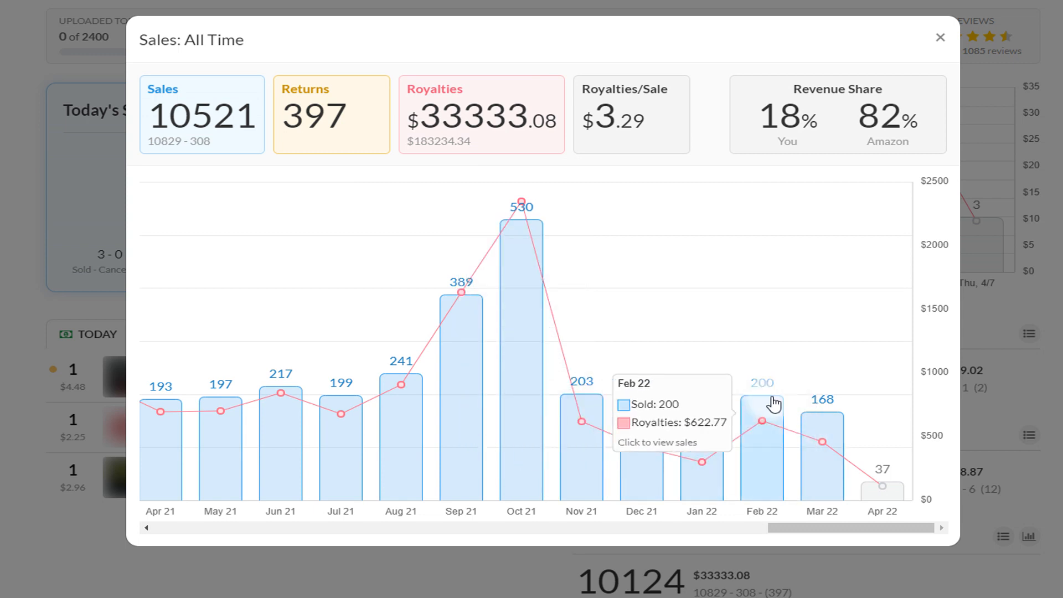
{"action": "mouse_move", "coordinate": [817, 361]}
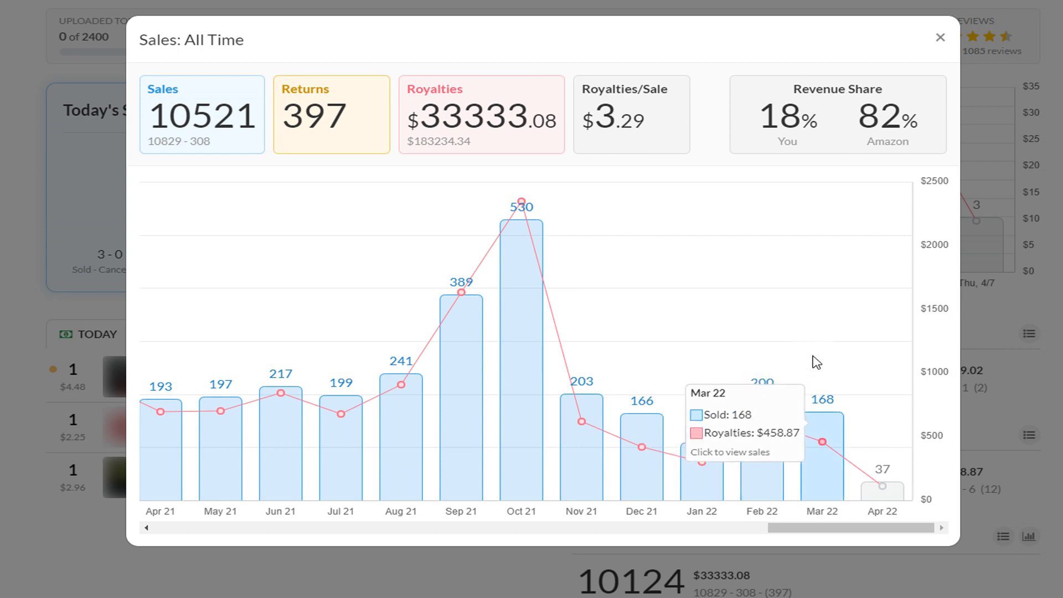
{"action": "mouse_move", "coordinate": [762, 424]}
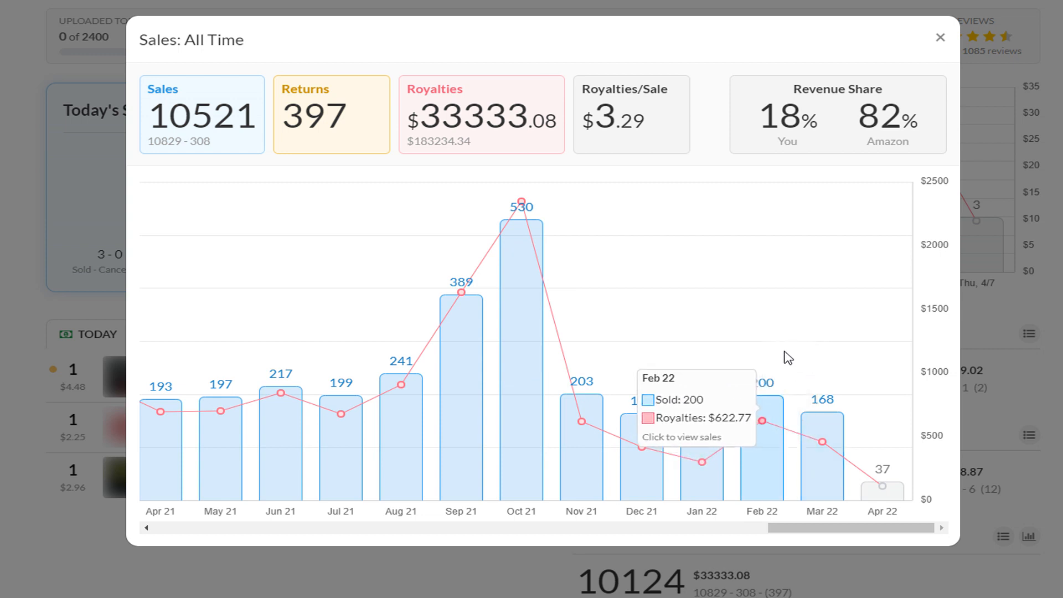
{"action": "mouse_move", "coordinate": [822, 434]}
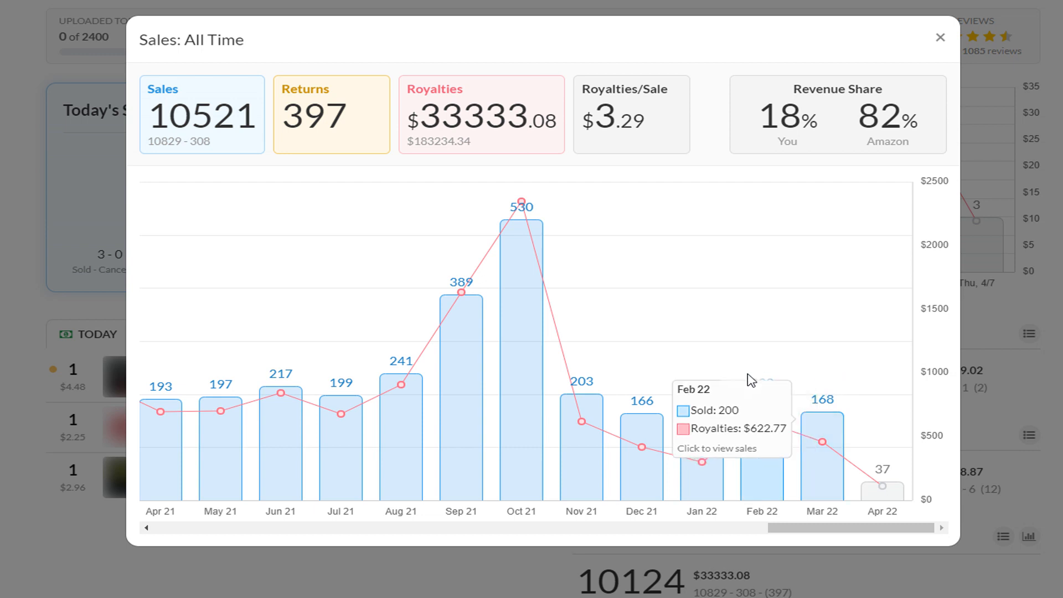
{"action": "mouse_move", "coordinate": [807, 404]}
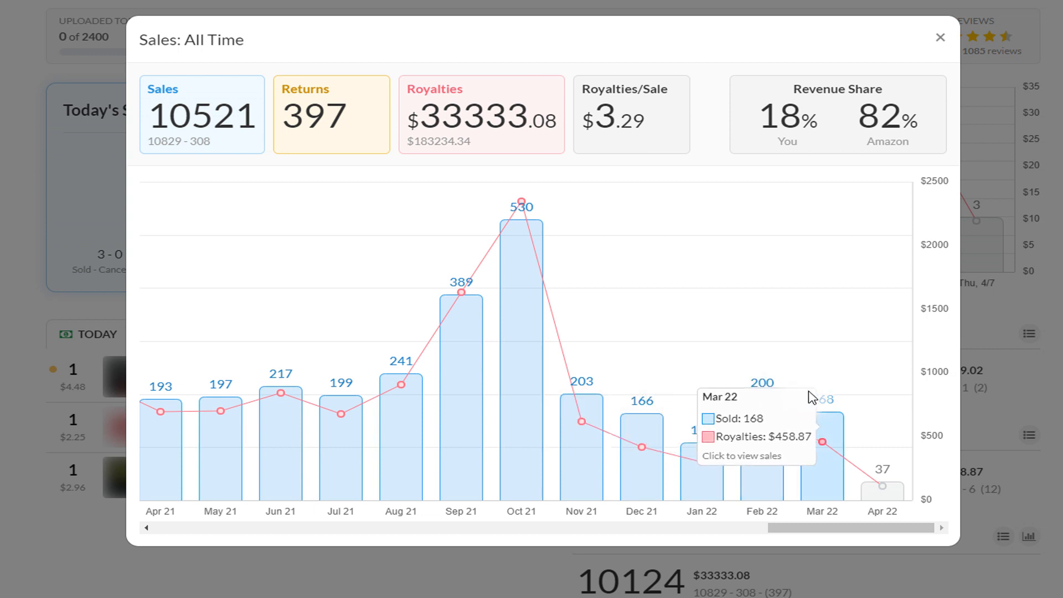
{"action": "mouse_move", "coordinate": [832, 341]}
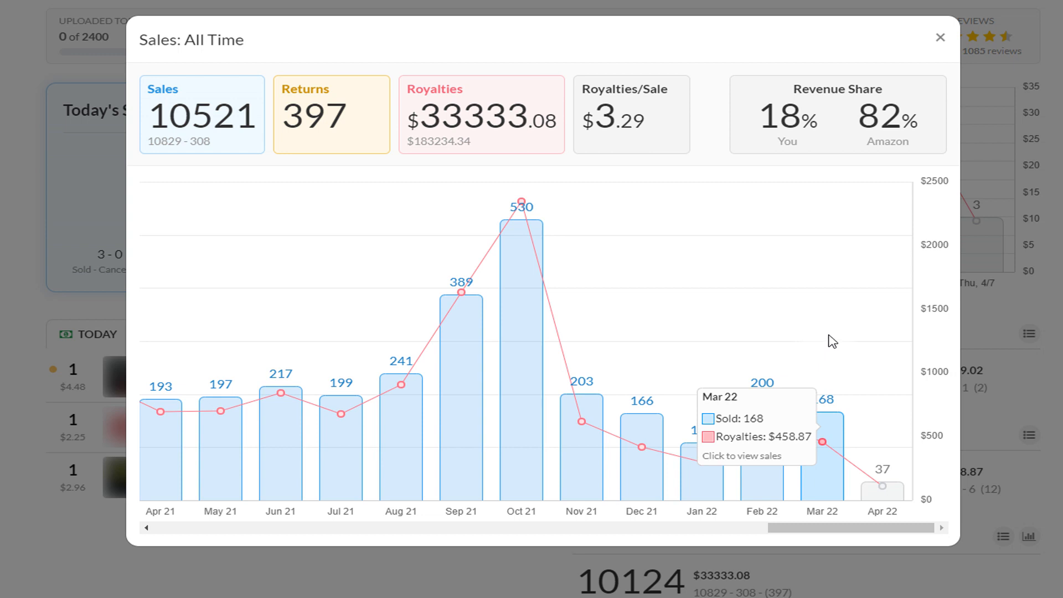
{"action": "mouse_move", "coordinate": [805, 248]}
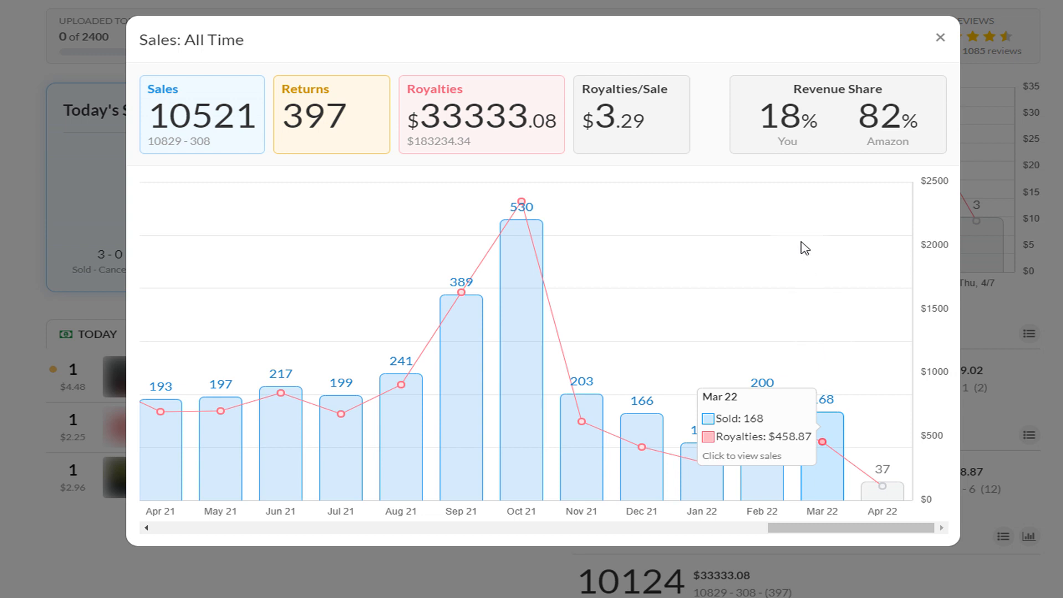
{"action": "mouse_move", "coordinate": [827, 225]}
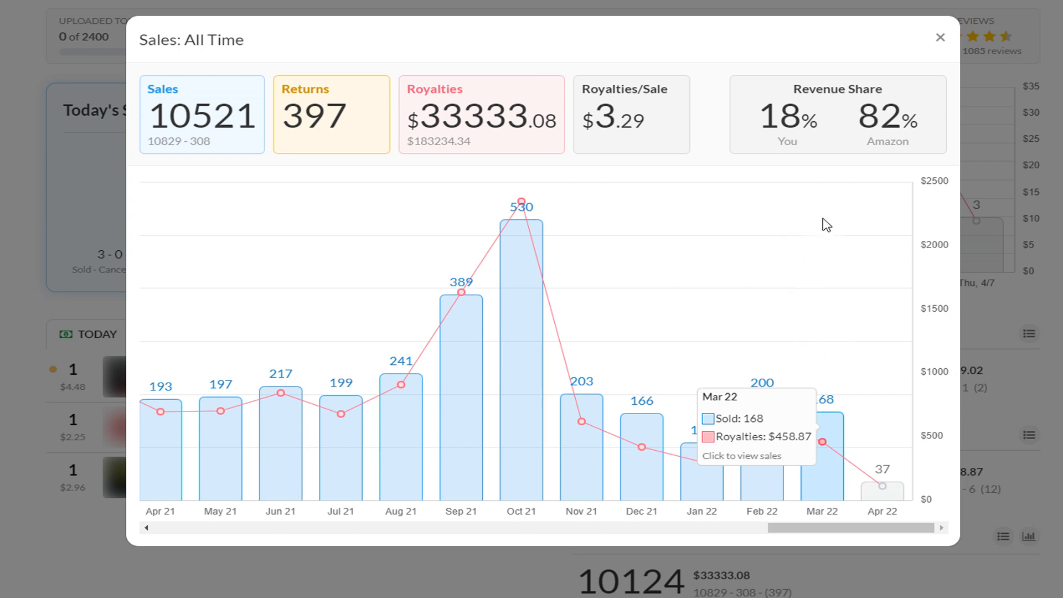
{"action": "mouse_move", "coordinate": [809, 236]}
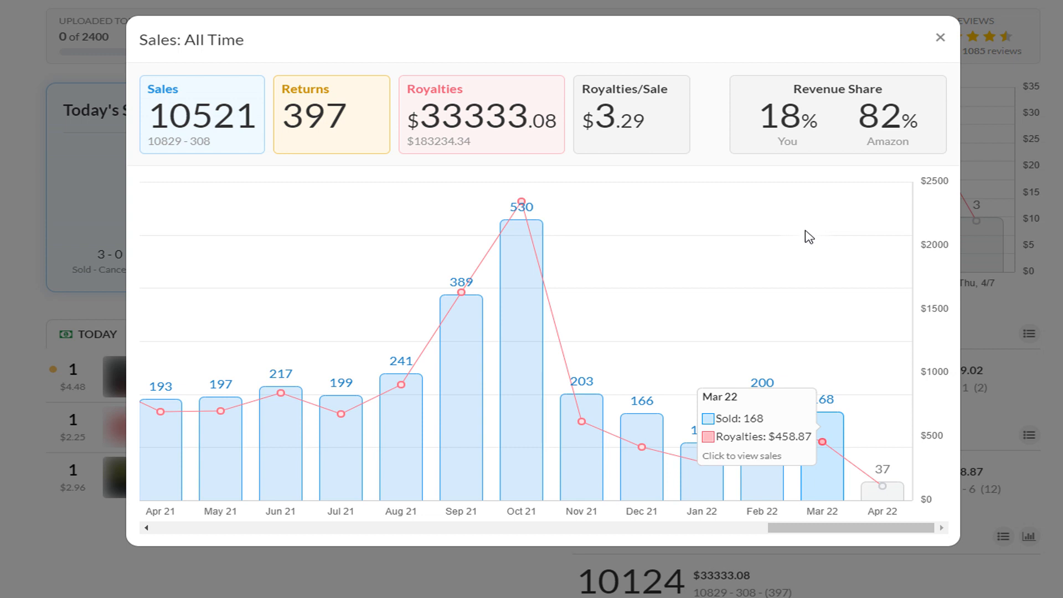
{"action": "mouse_move", "coordinate": [749, 229]}
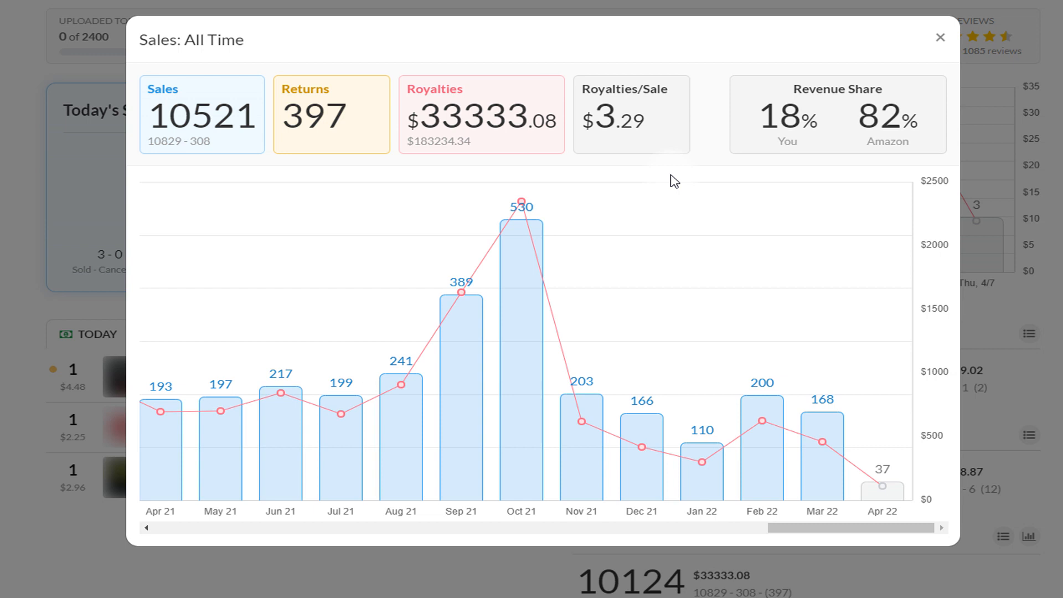
{"action": "mouse_move", "coordinate": [771, 178]}
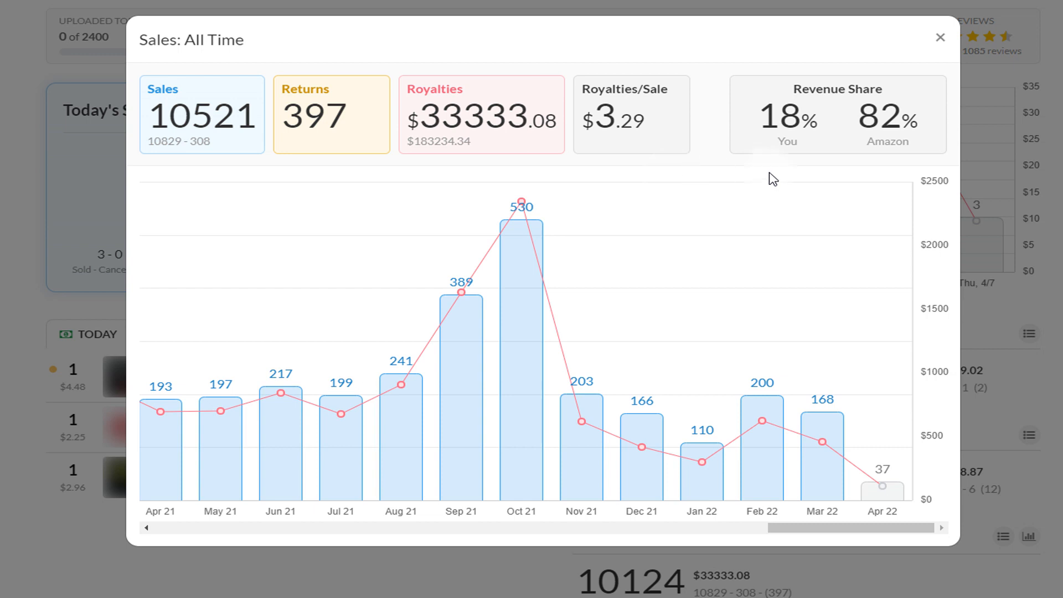
{"action": "mouse_move", "coordinate": [771, 181]}
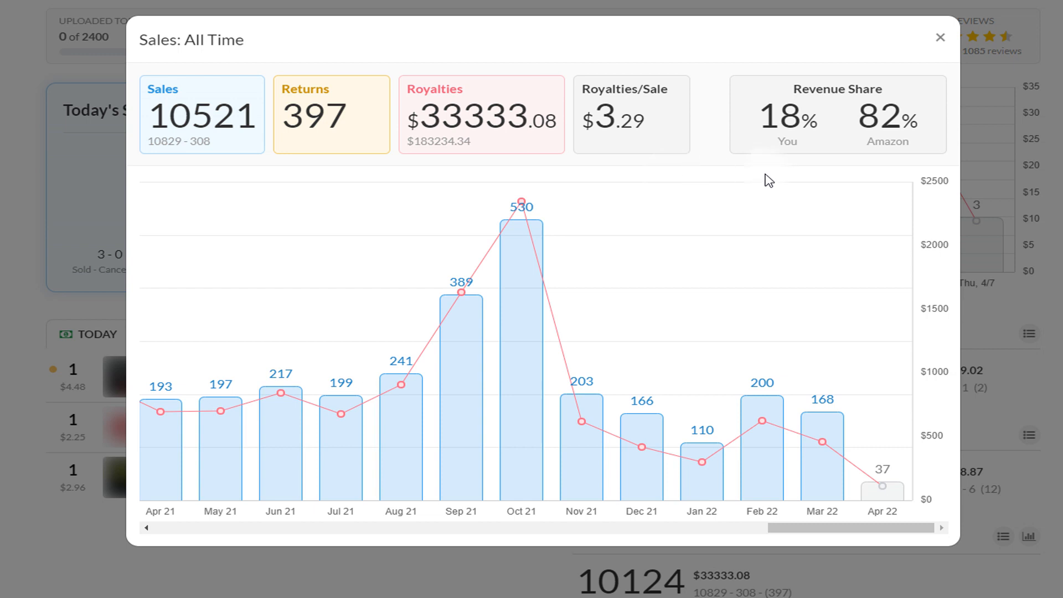
{"action": "mouse_move", "coordinate": [761, 421]}
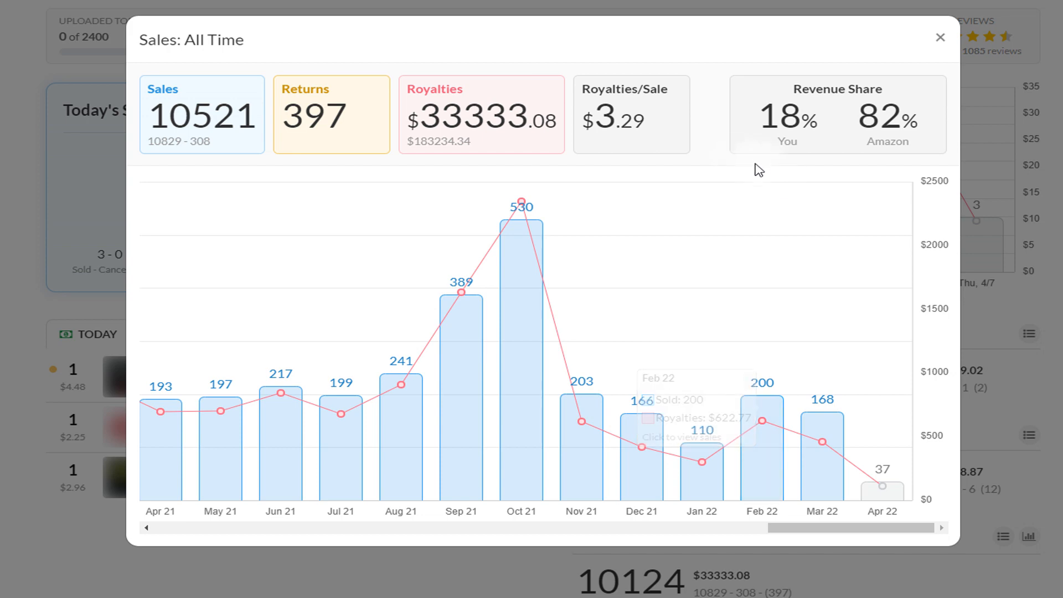
{"action": "mouse_move", "coordinate": [864, 63]}
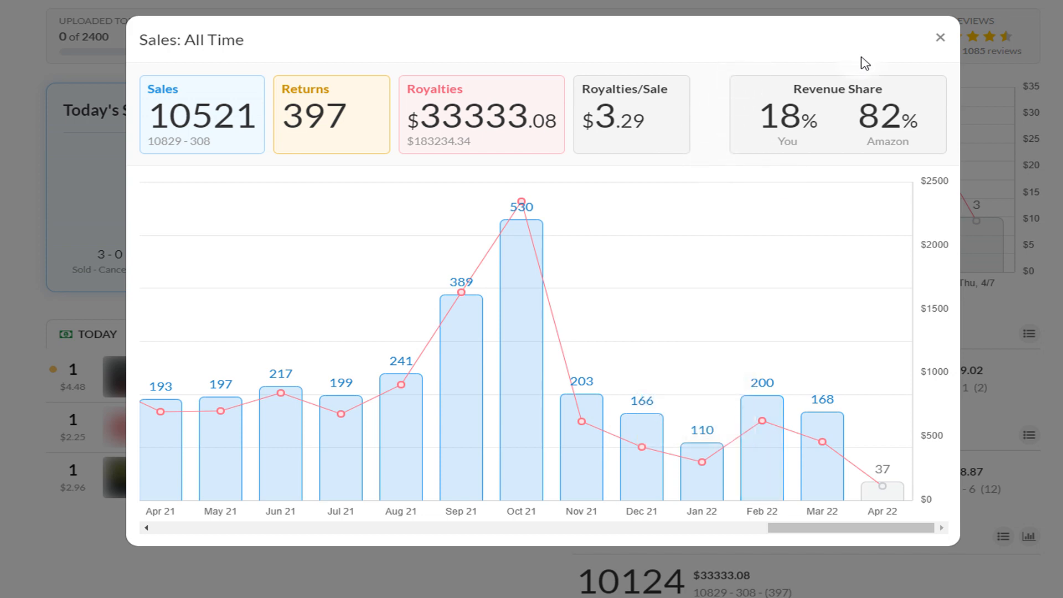